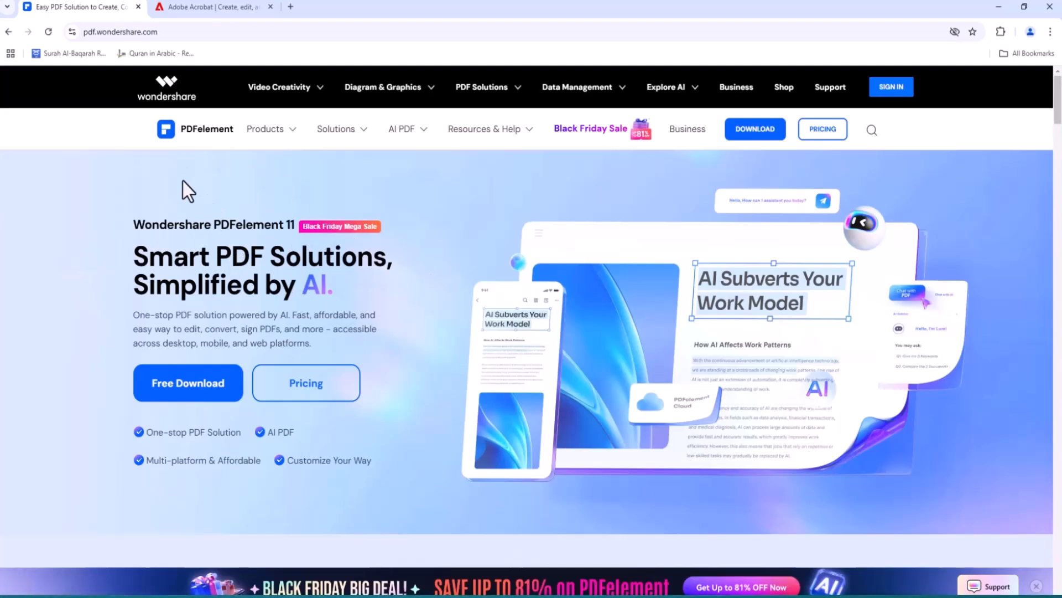
mouse_move(213, 157)
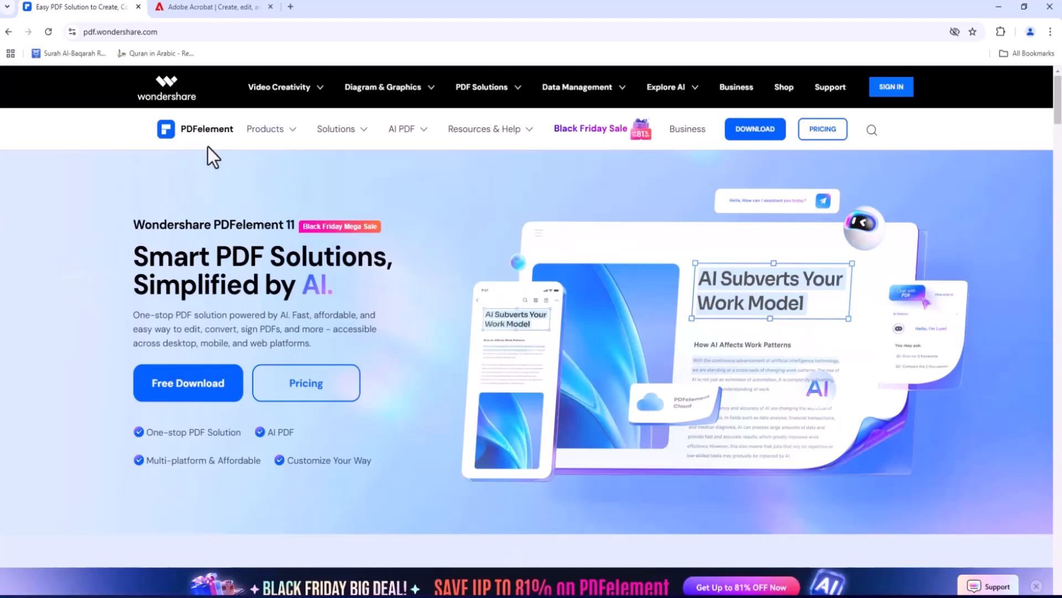
mouse_move(121, 173)
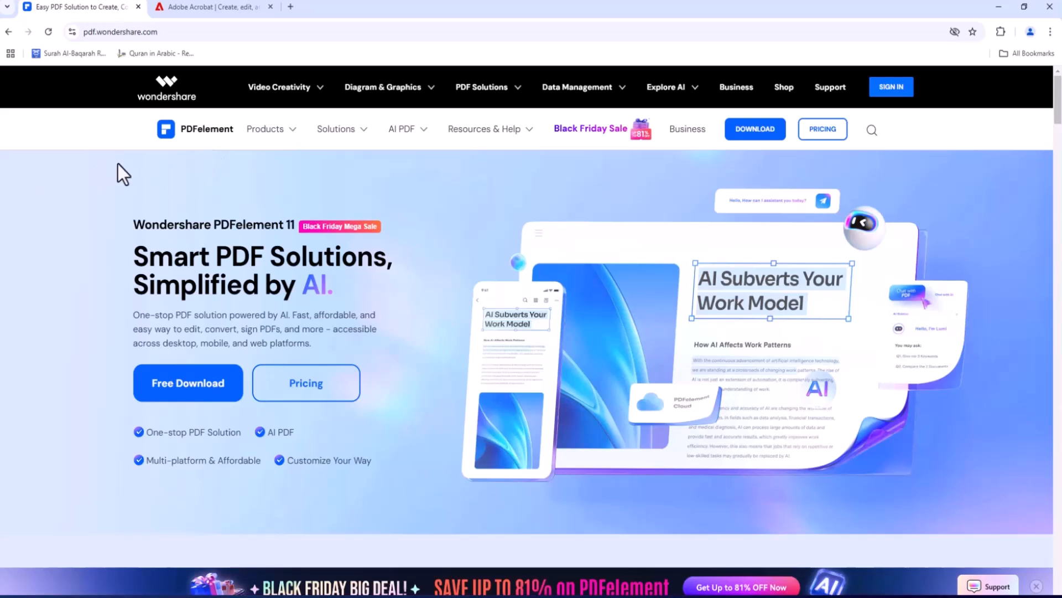
mouse_move(348, 271)
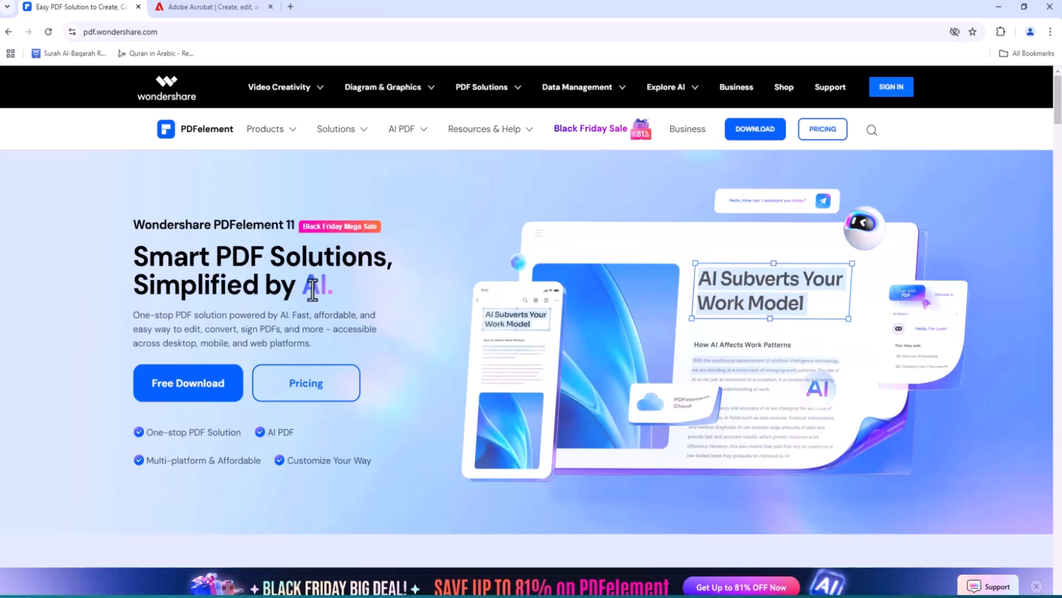
mouse_move(179, 338)
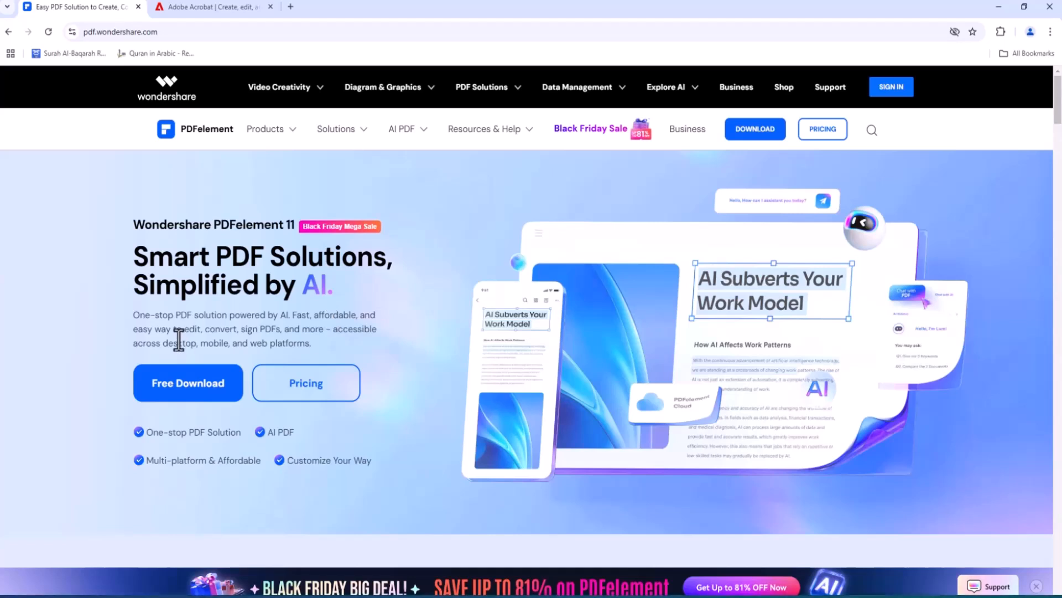
Browse the Individuals pricing plans (Yearly, 2-Year, Perpetual) on pdf.wondershare.com
click(305, 383)
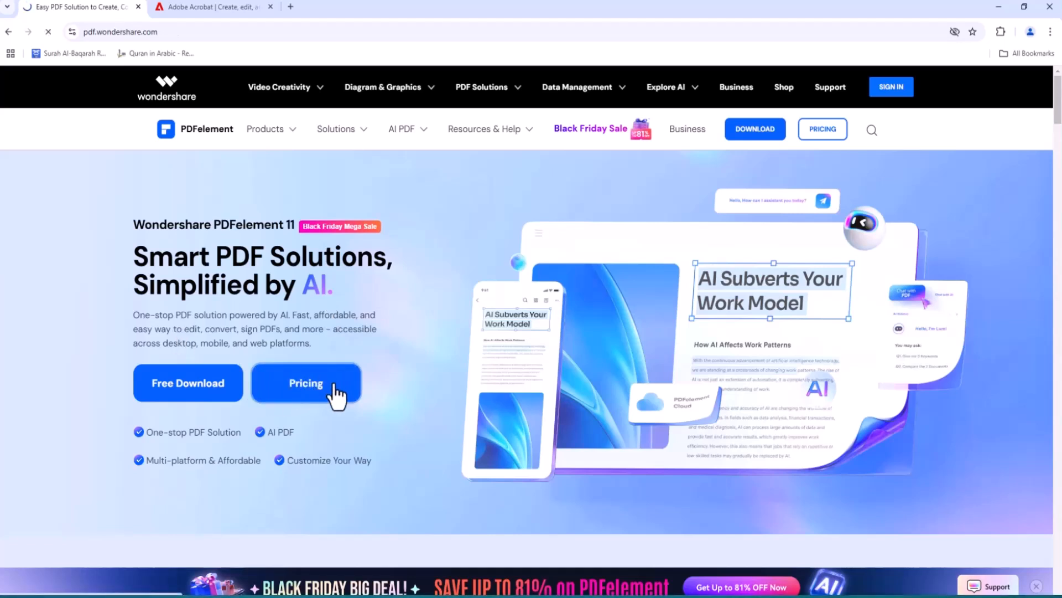
click(305, 382)
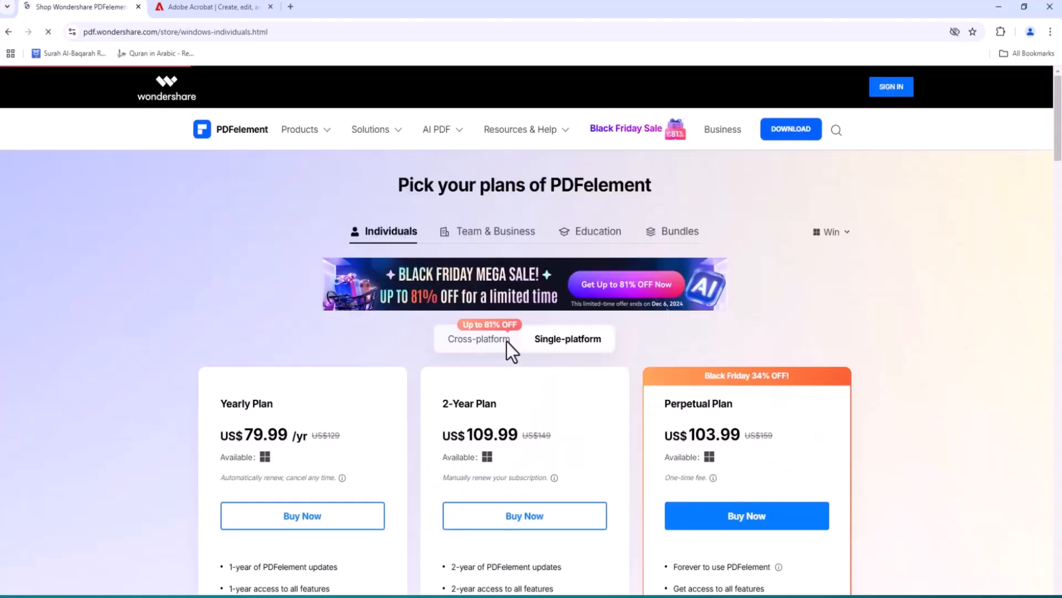
scroll(down, 3)
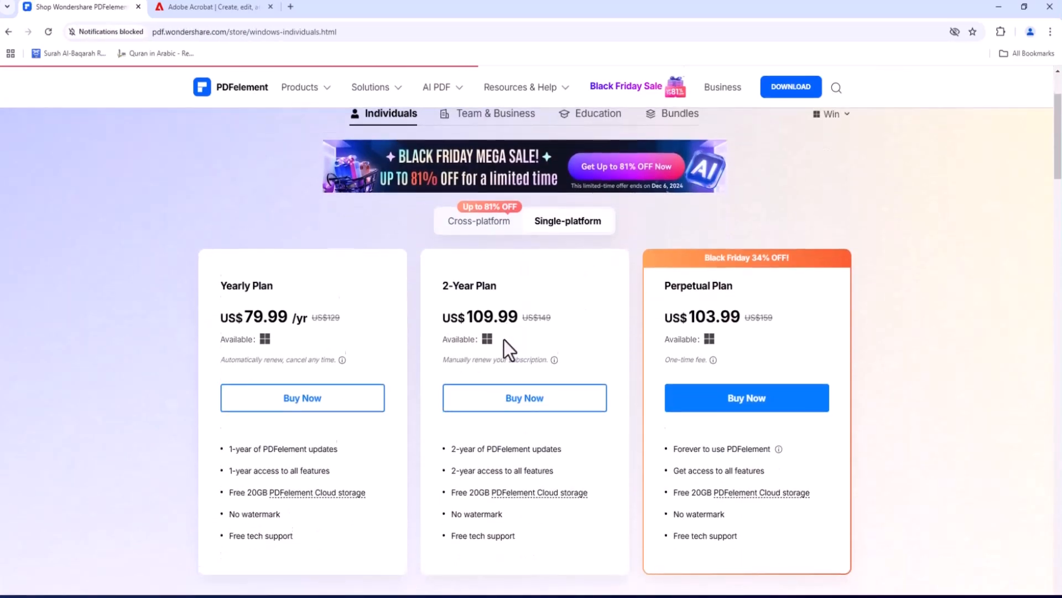
scroll(down, 3)
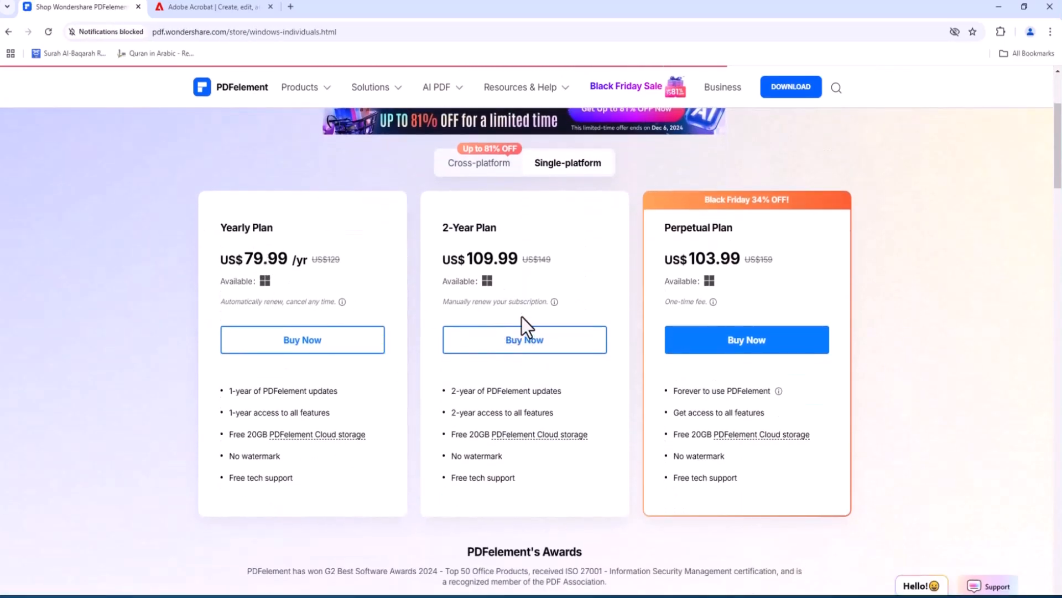
mouse_move(709, 259)
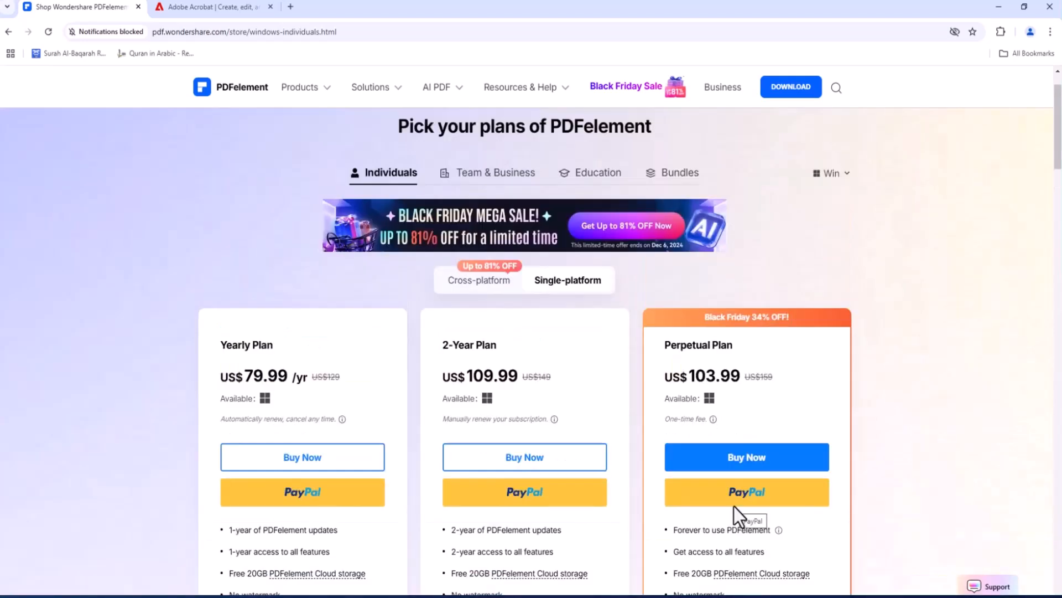
scroll(down, 3)
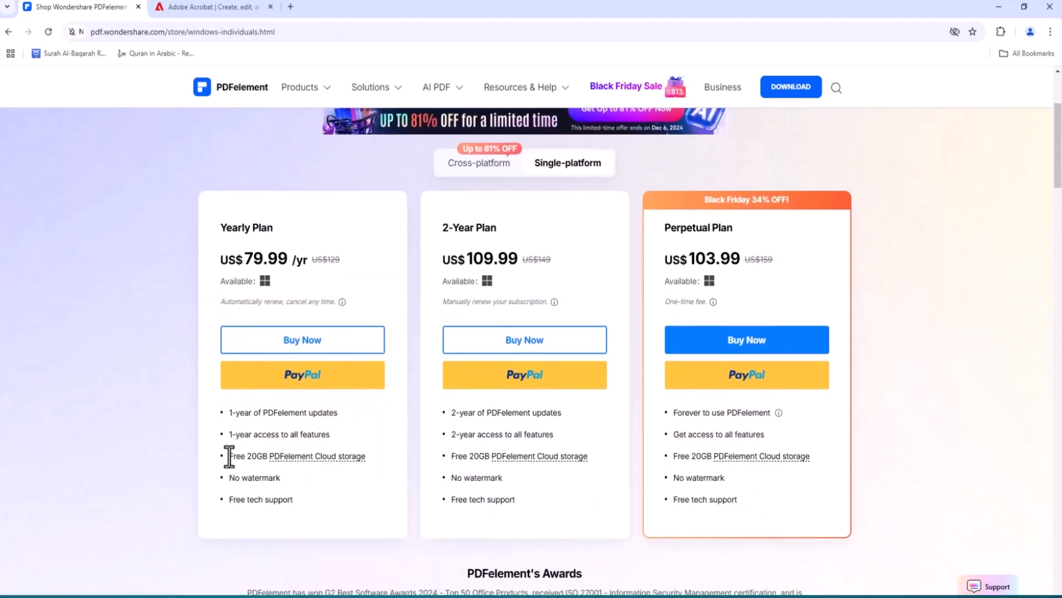
mouse_move(620, 508)
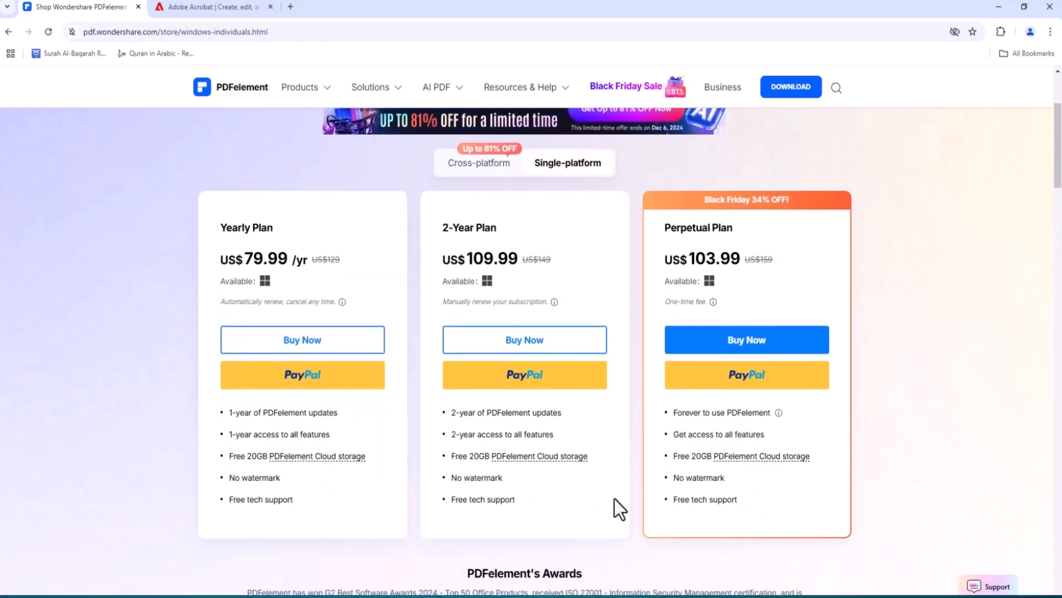
mouse_move(965, 12)
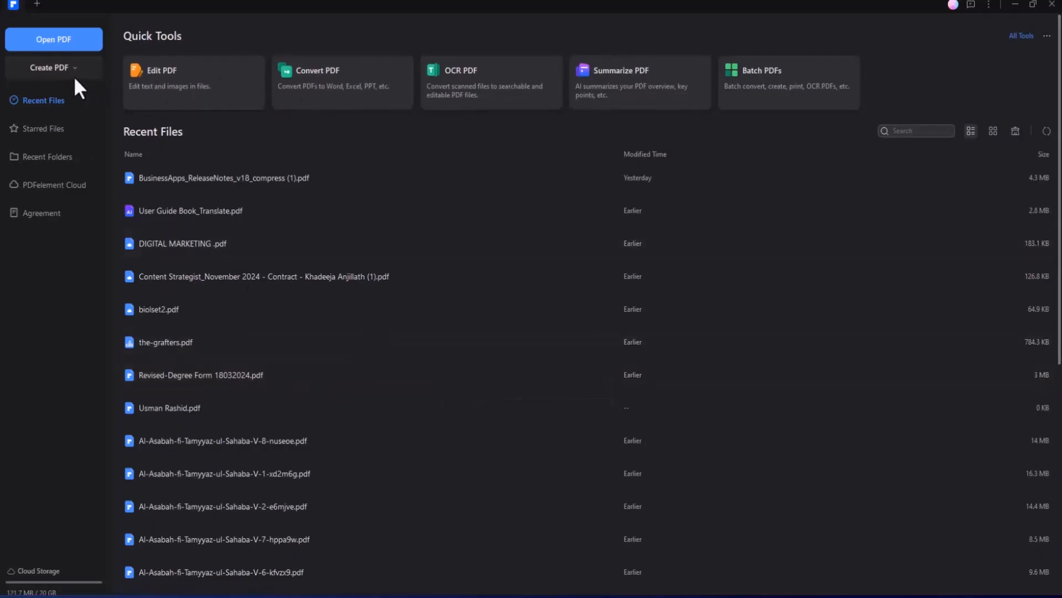
Peek at the Create PDF options, then show the All Tools page
click(53, 67)
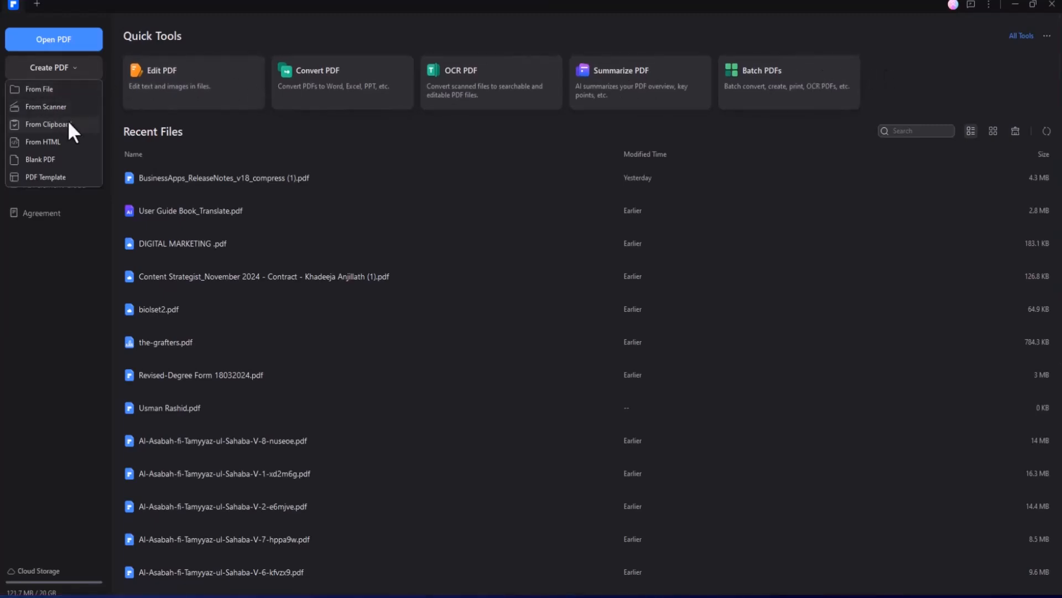
mouse_move(65, 264)
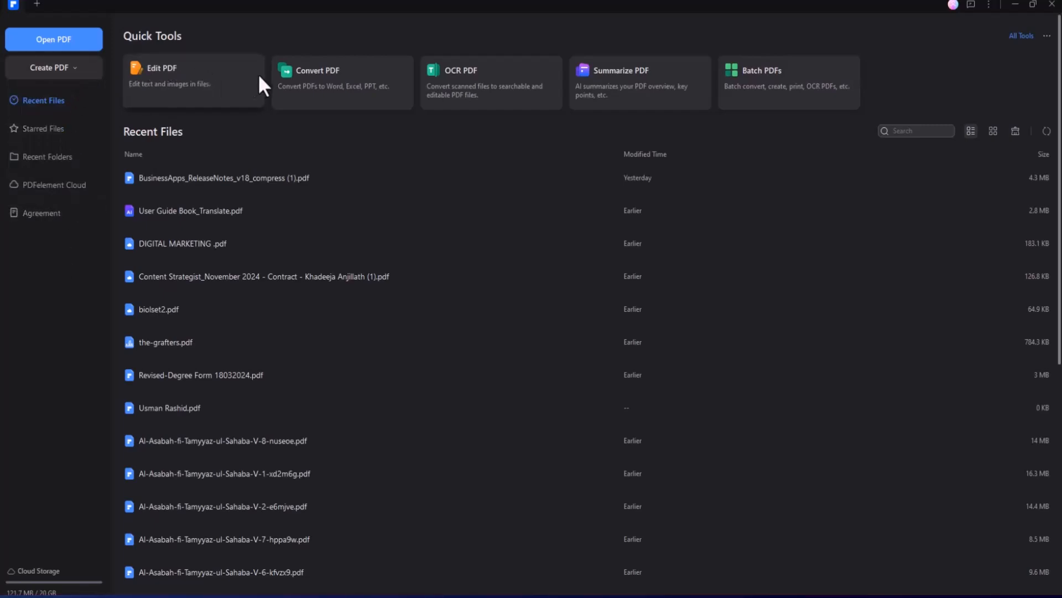
mouse_move(1021, 95)
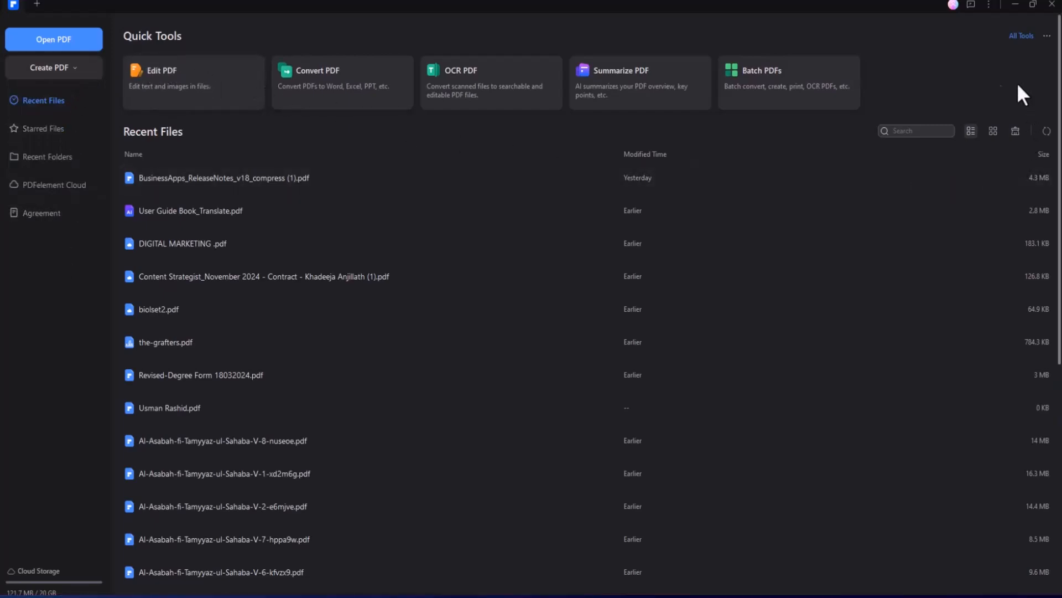
click(1021, 36)
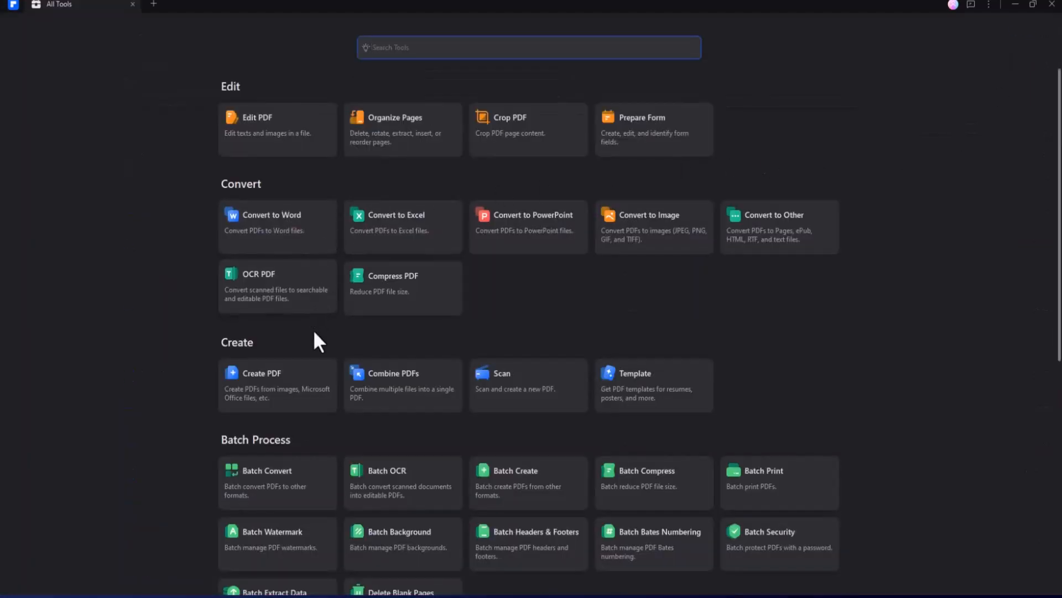
scroll(down, 3)
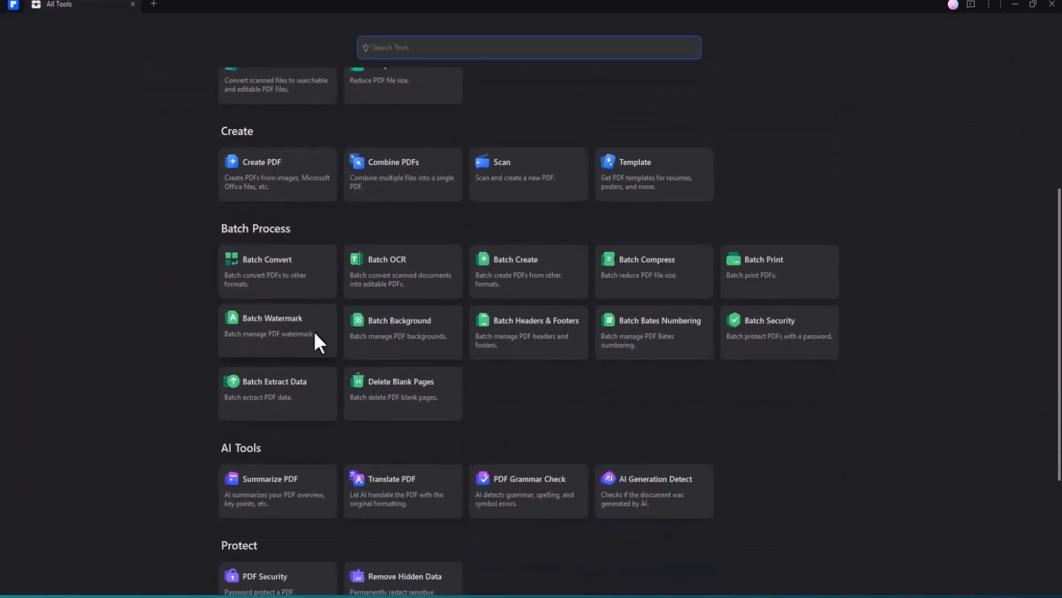
scroll(down, 3)
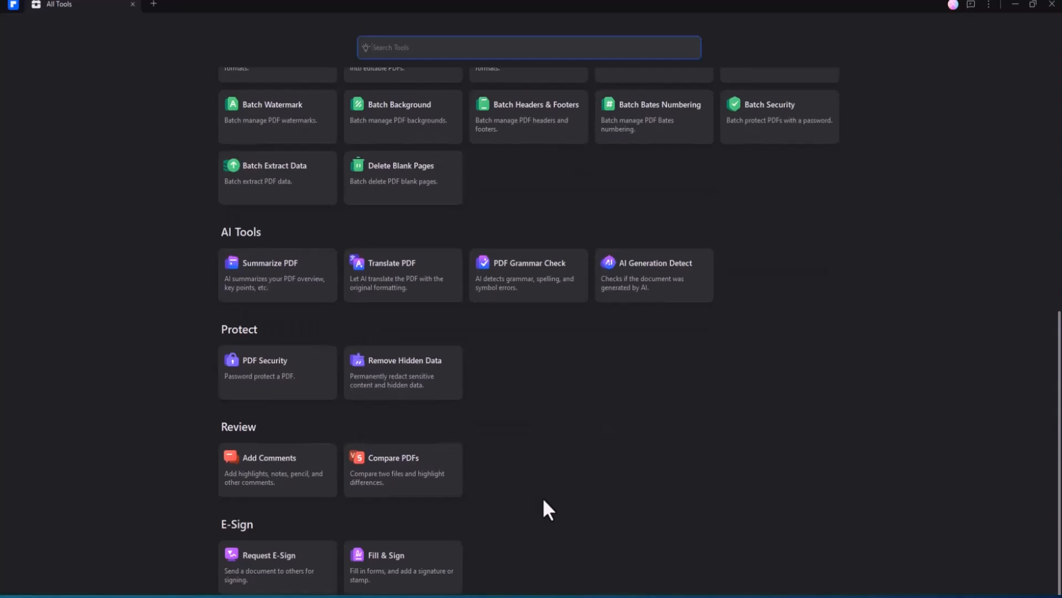
mouse_move(539, 520)
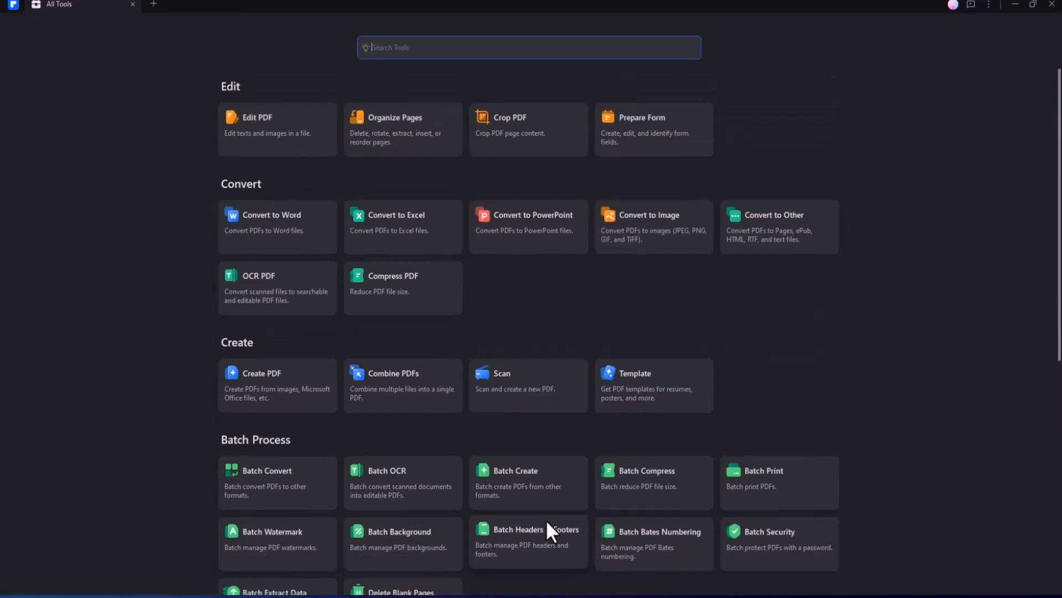
mouse_move(271, 298)
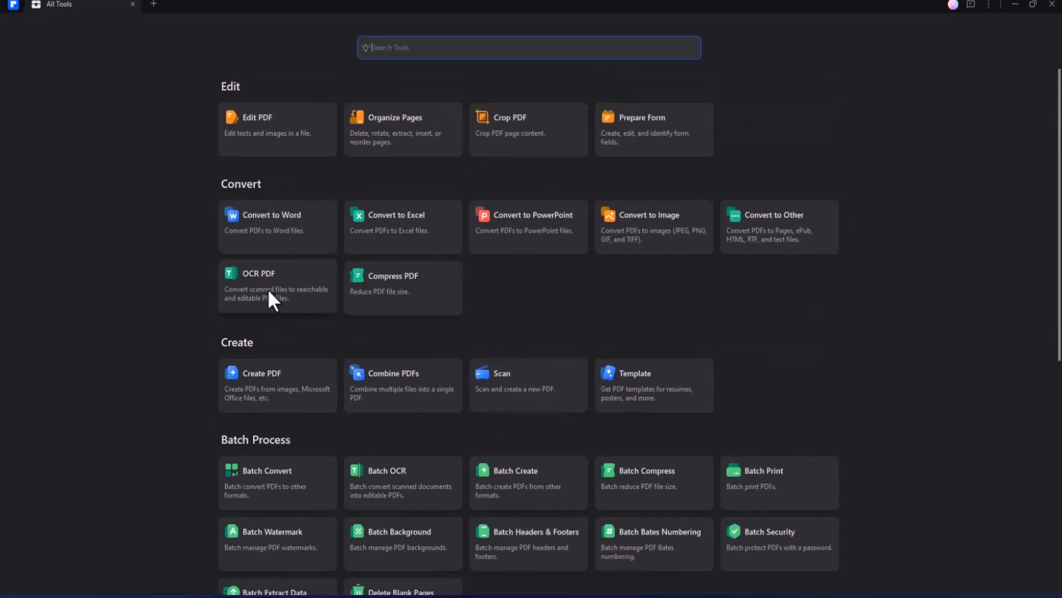
scroll(down, 3)
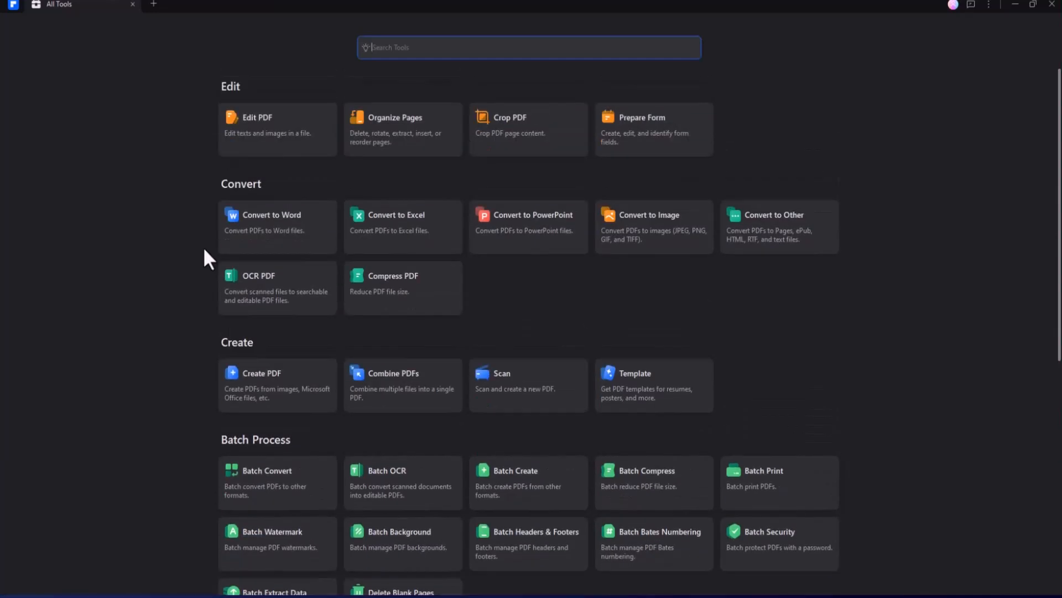
mouse_move(277, 129)
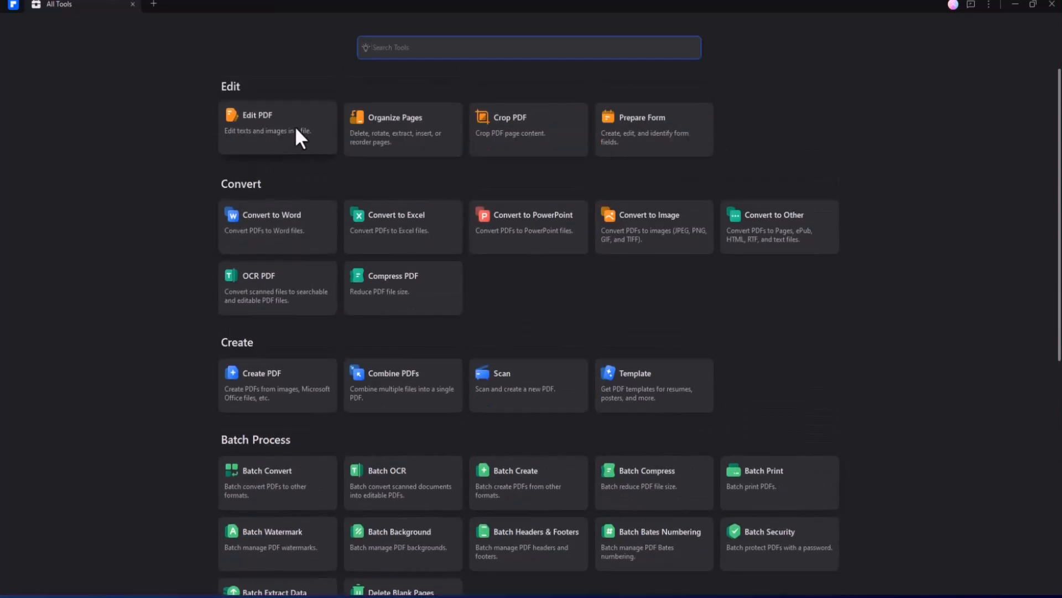
Browse the Template Mall's Student category templates
click(634, 373)
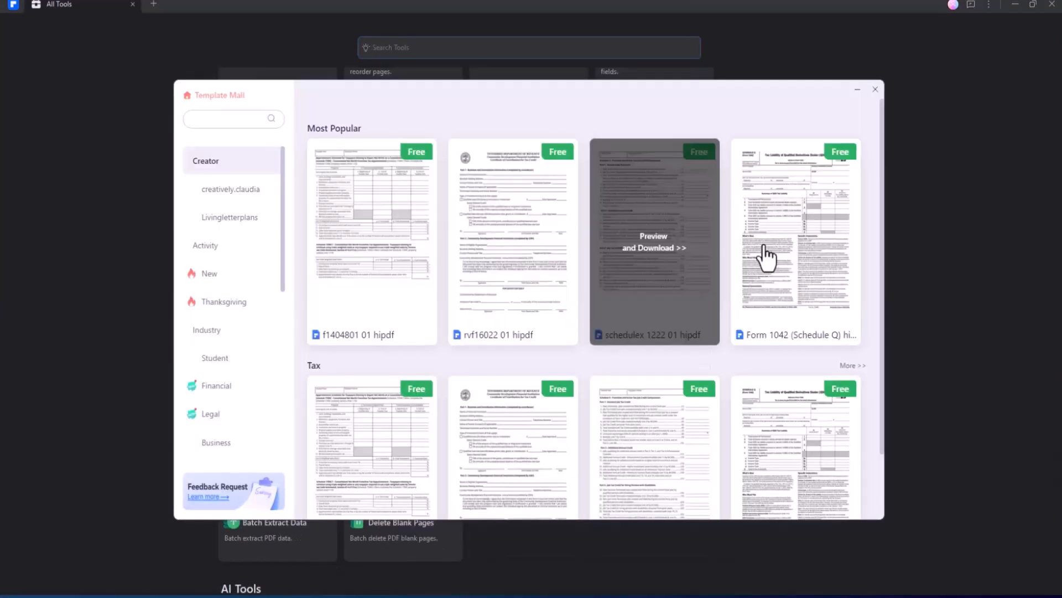
scroll(down, 3)
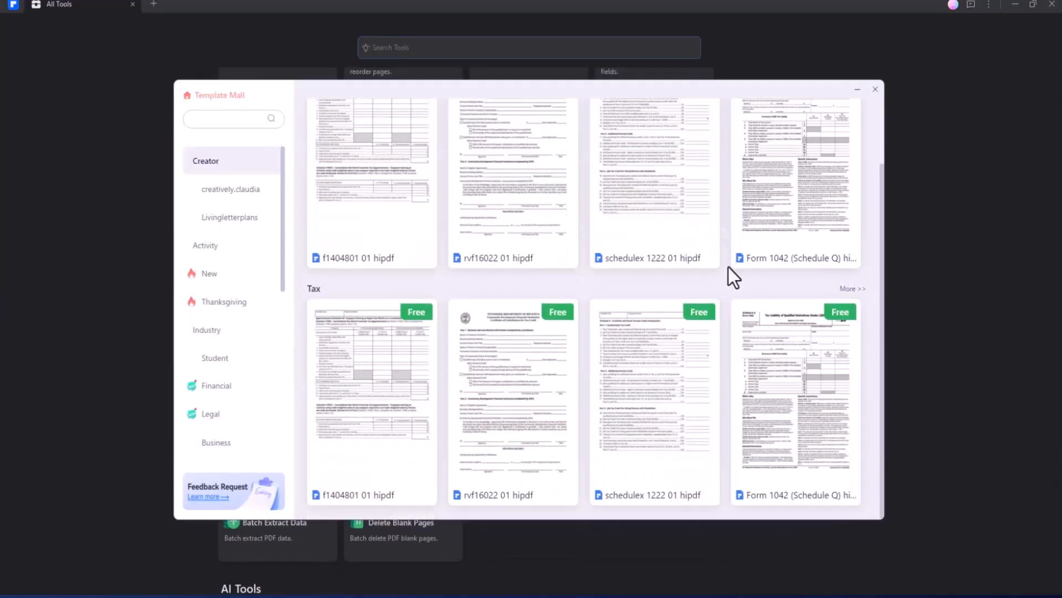
click(210, 413)
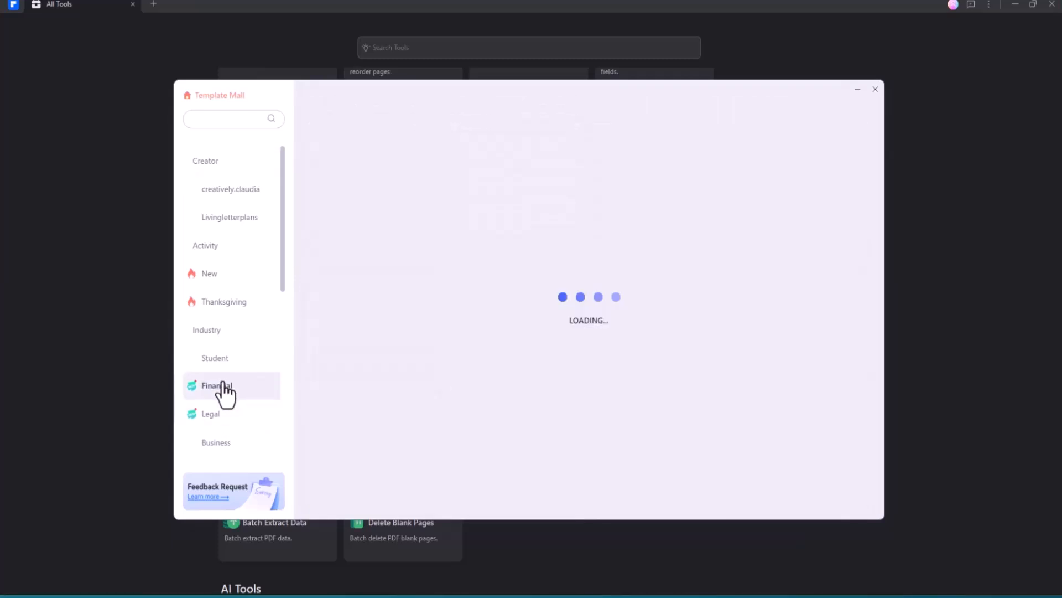
click(214, 357)
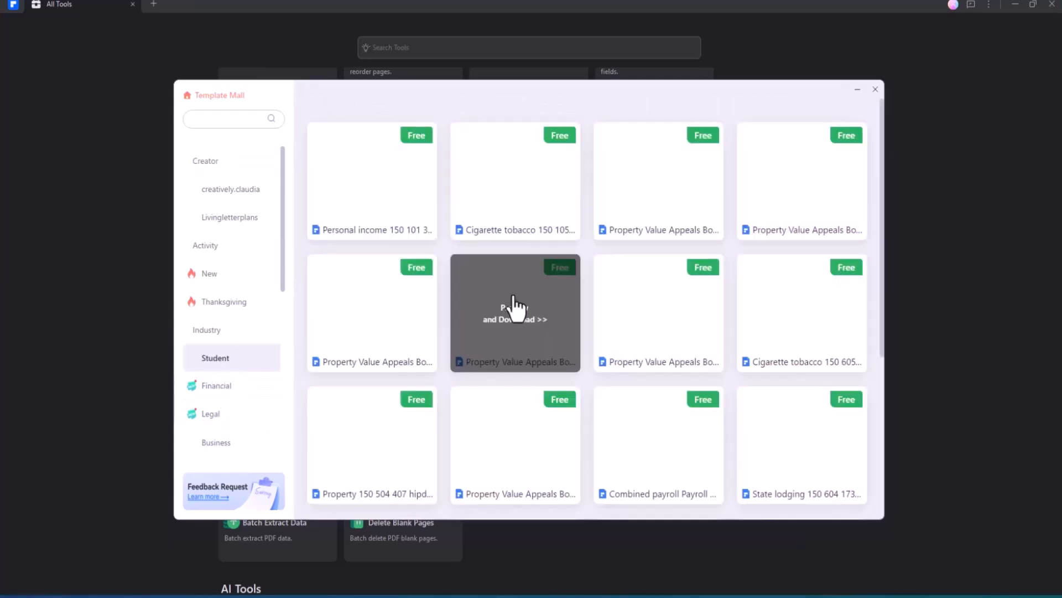
scroll(down, 3)
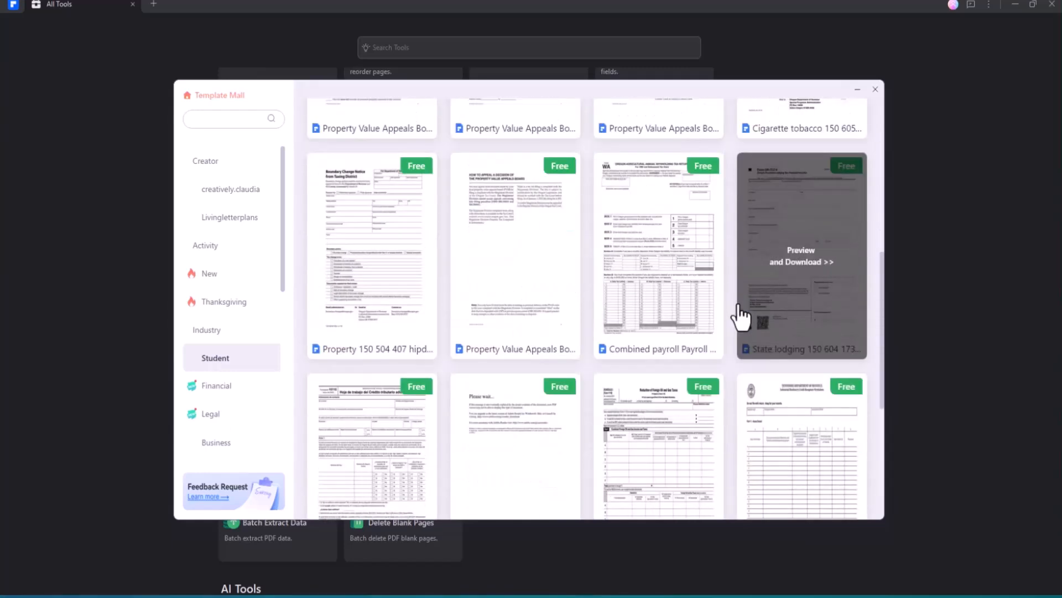
Browse the New category templates such as timetables, tickets and timelines
click(209, 273)
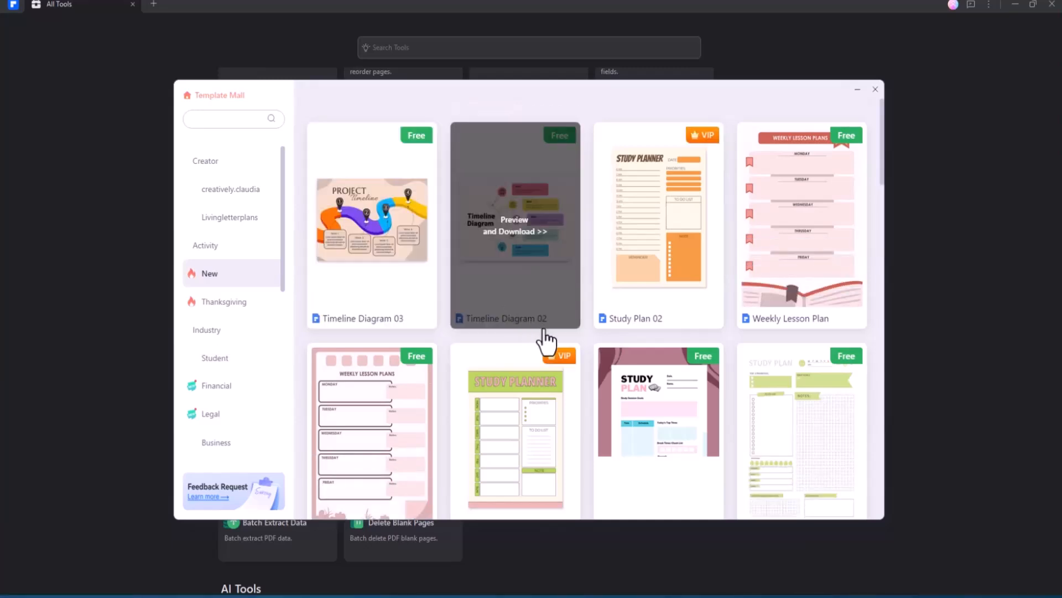
scroll(down, 3)
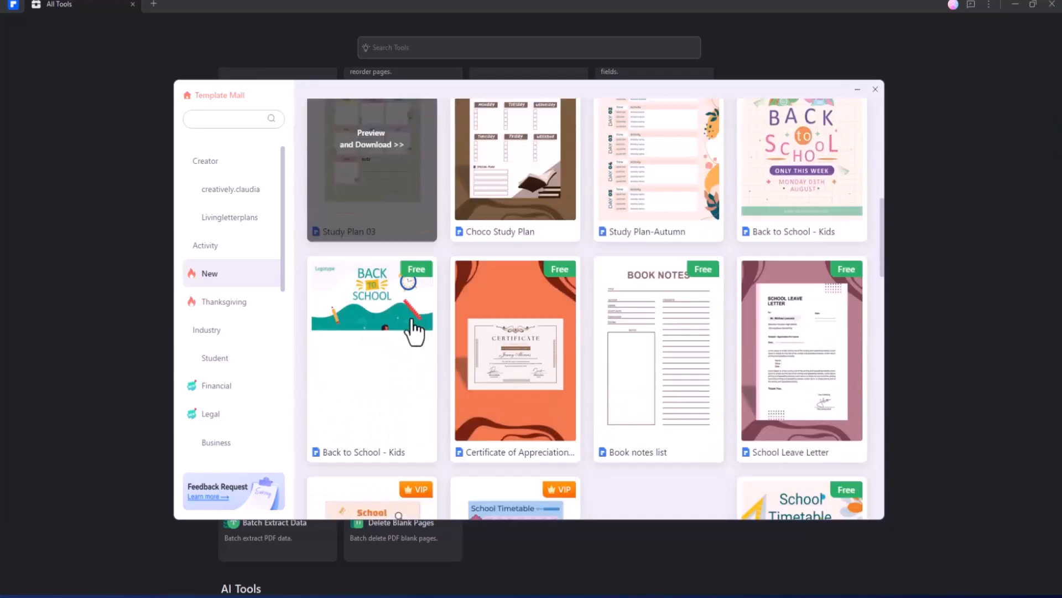
scroll(down, 3)
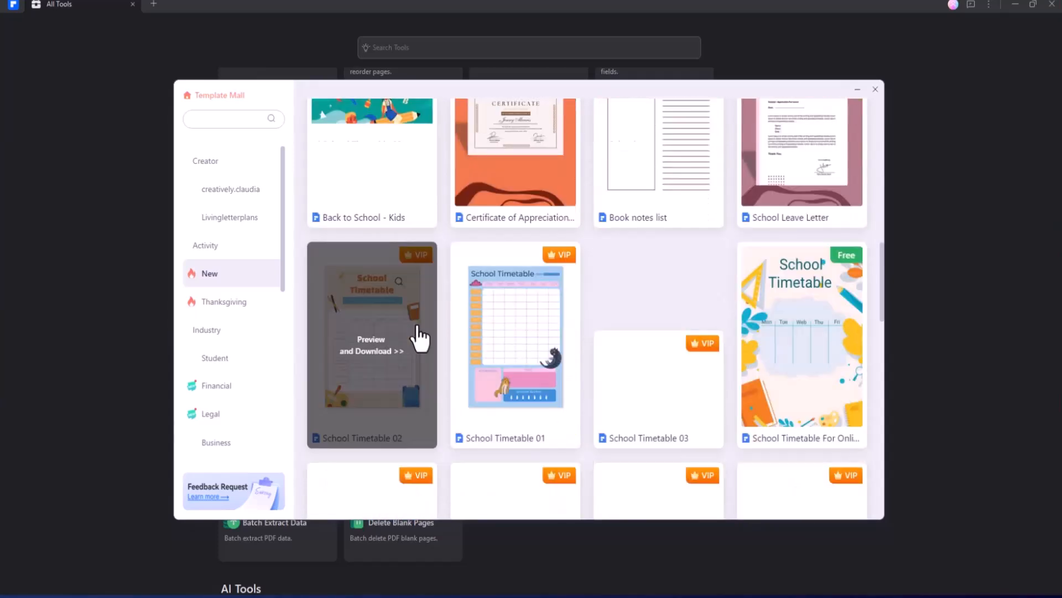
scroll(down, 3)
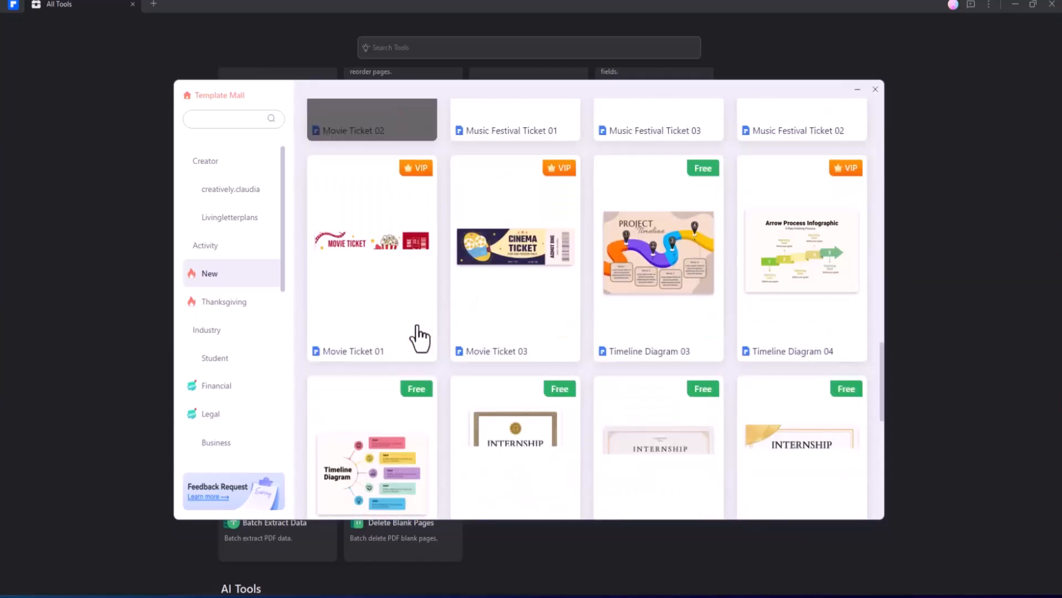
scroll(down, 3)
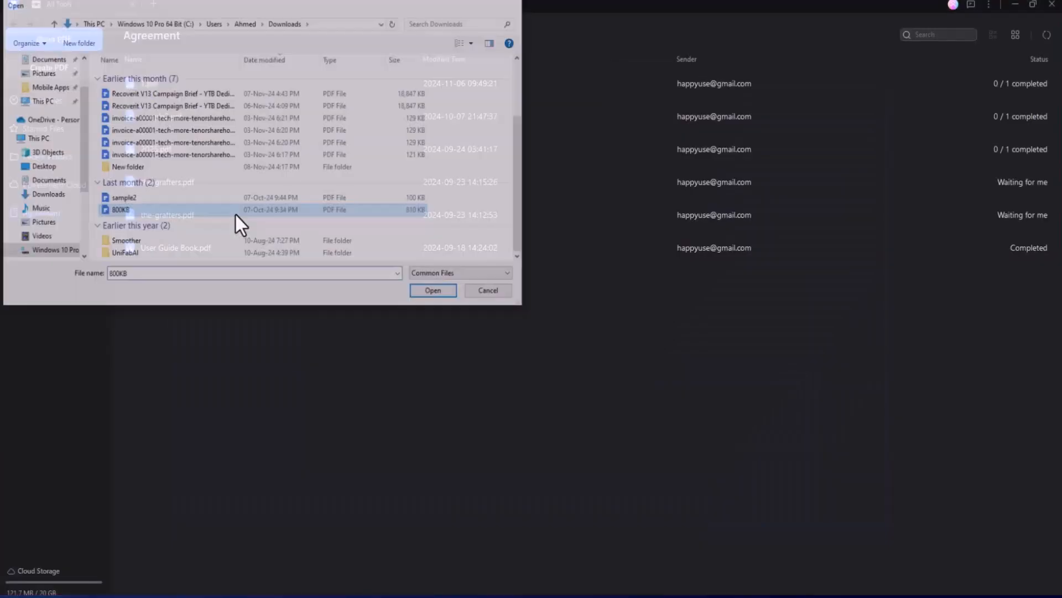
Open 800KB.pdf and add a 'PDFELEMENT' heading above the first paragraph
click(433, 290)
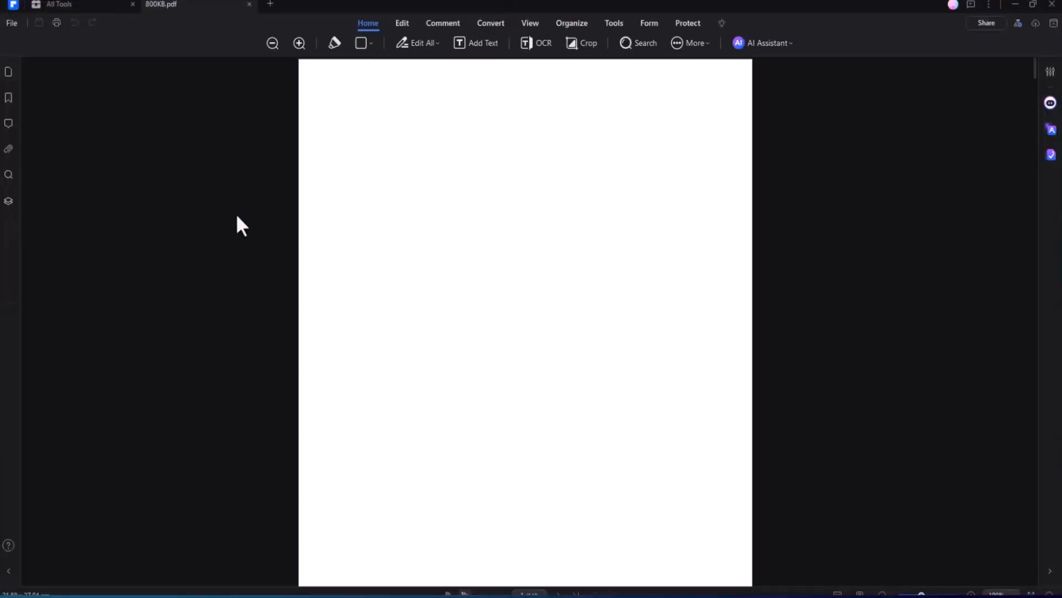
click(761, 43)
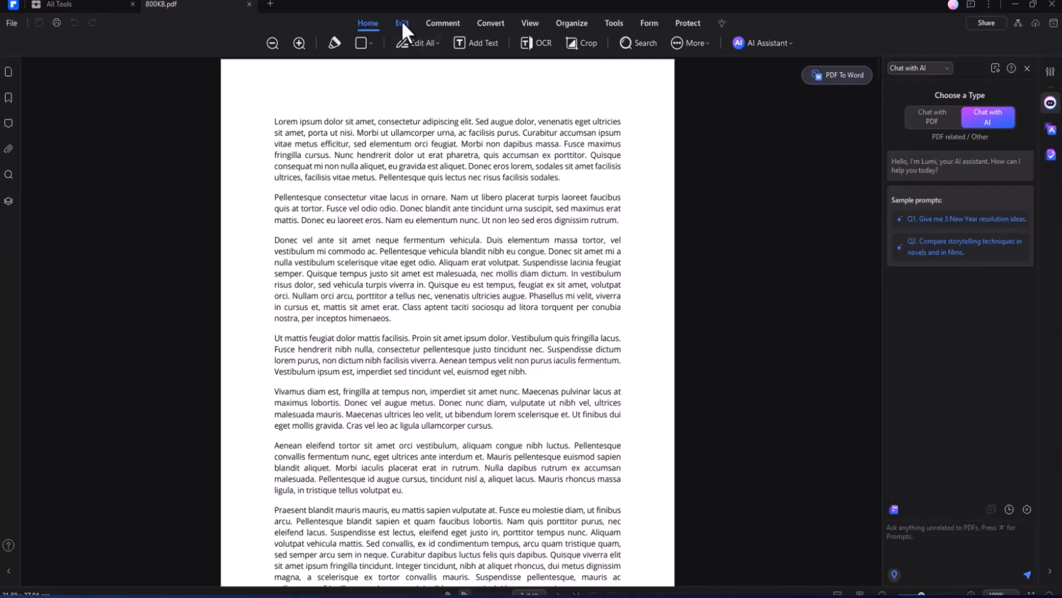
click(401, 22)
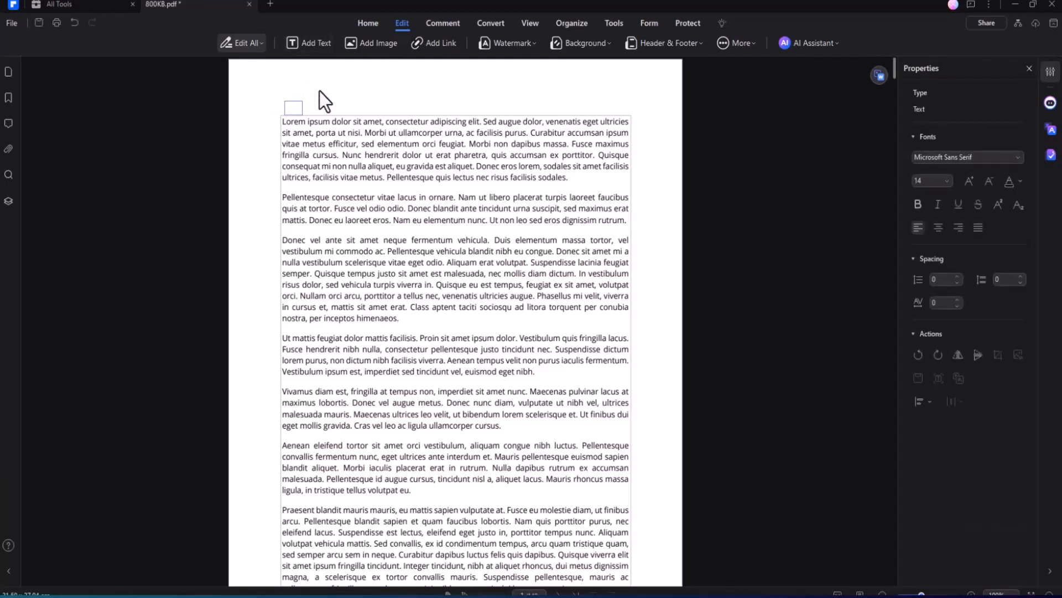
mouse_move(316, 91)
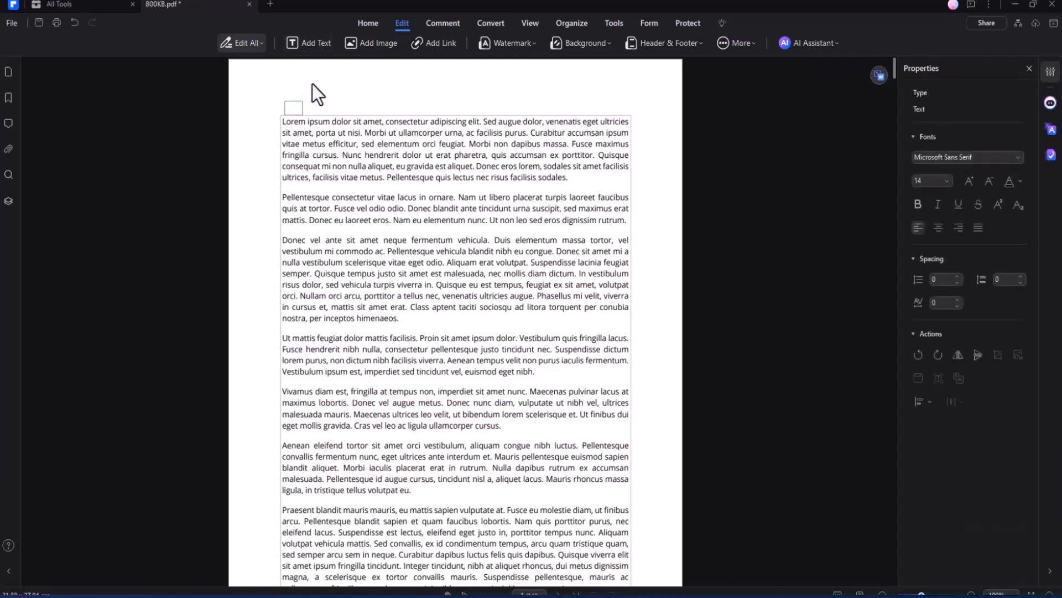
text(PDFW)
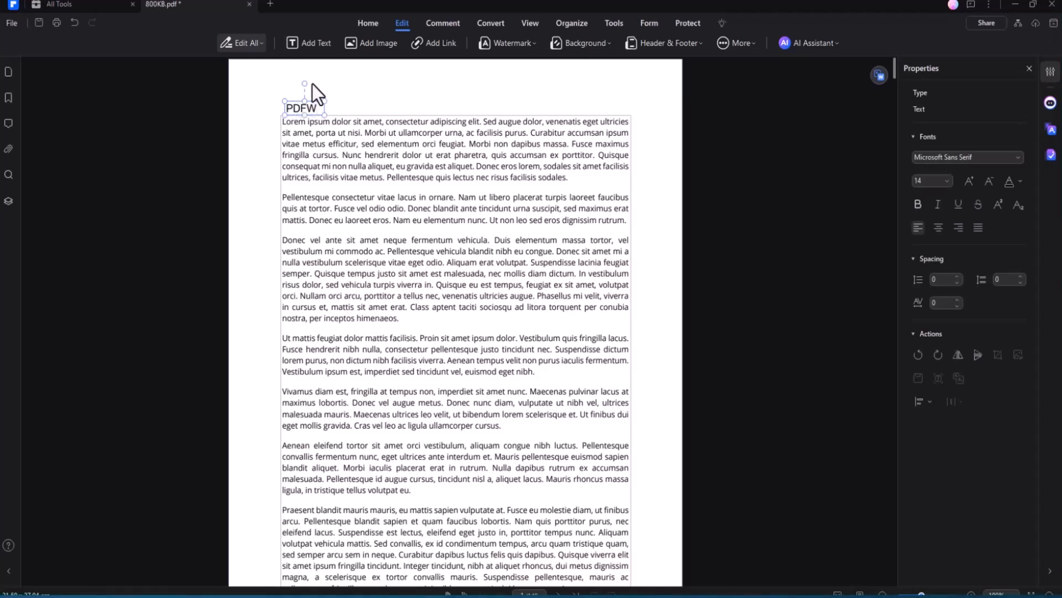
text(ELEMENT)
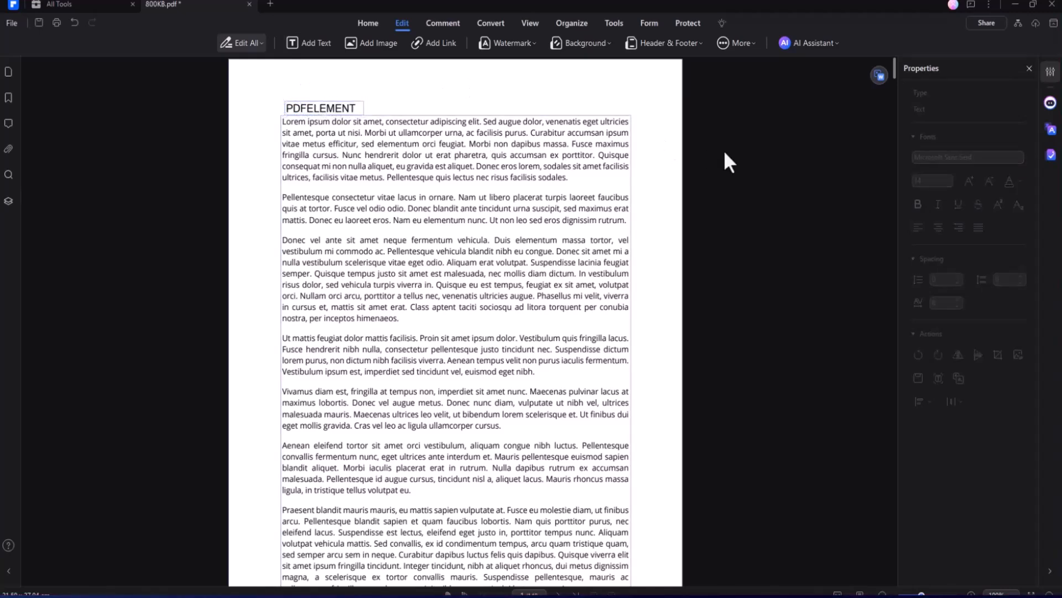
Adjust the PDFELEMENT heading and place an MP4 image at the page top
click(322, 107)
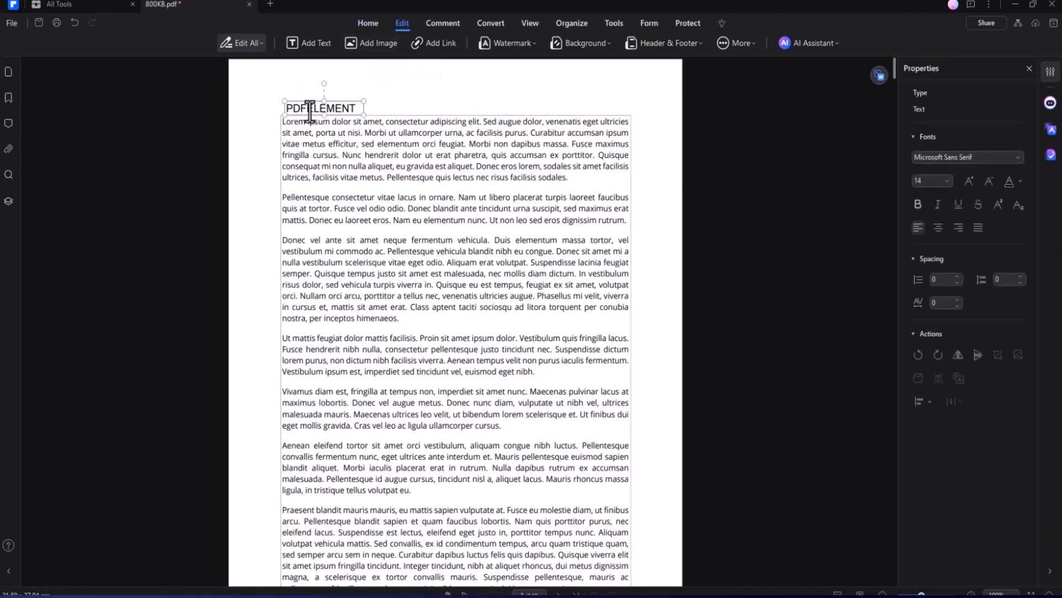
click(308, 107)
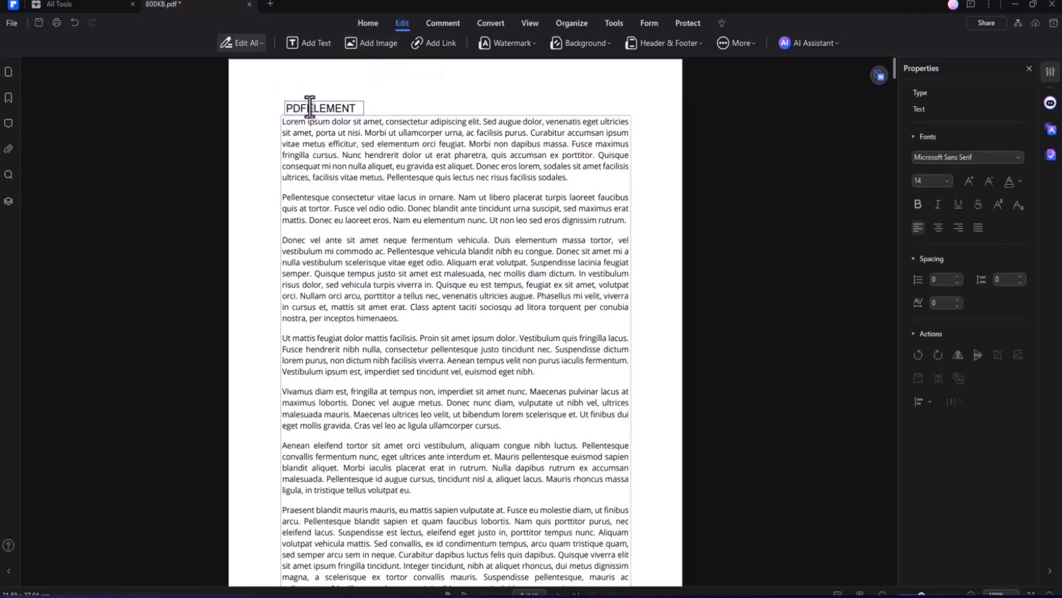
click(333, 108)
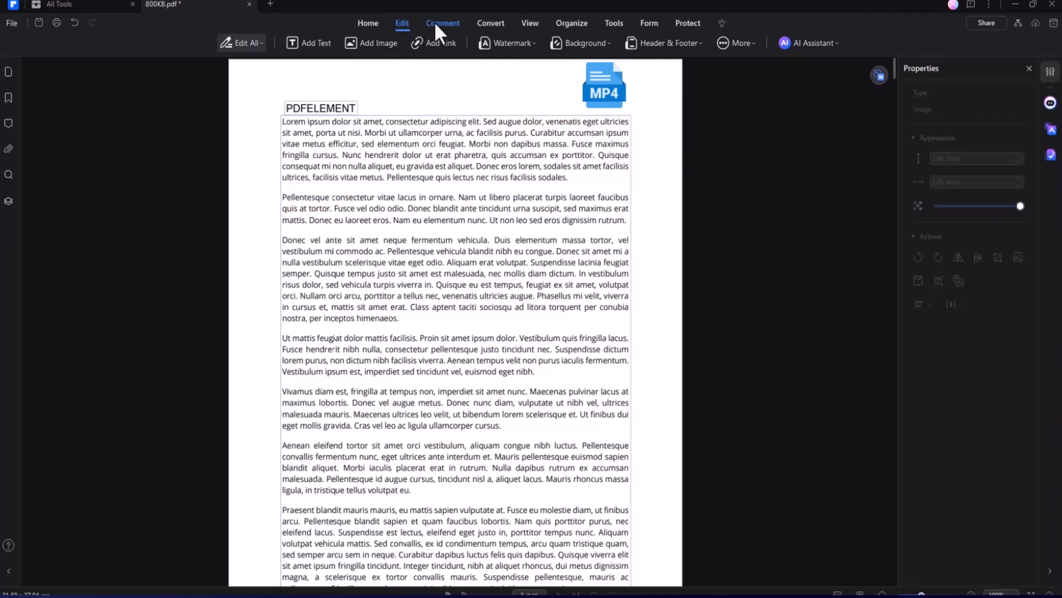
Underline the first paragraph and highlight the third in Comment mode
click(443, 22)
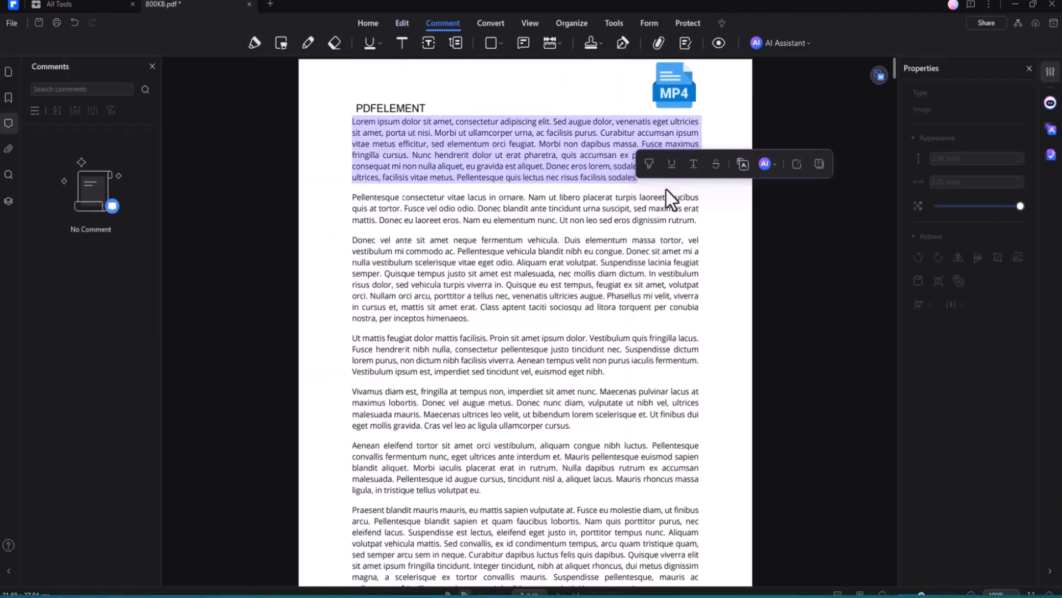
mouse_move(401, 43)
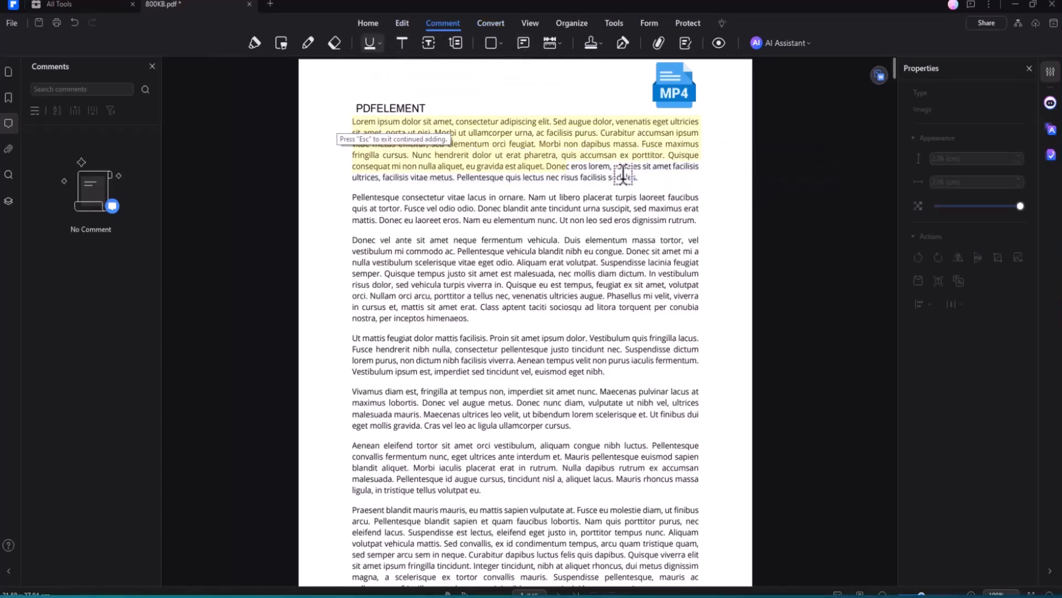
click(784, 43)
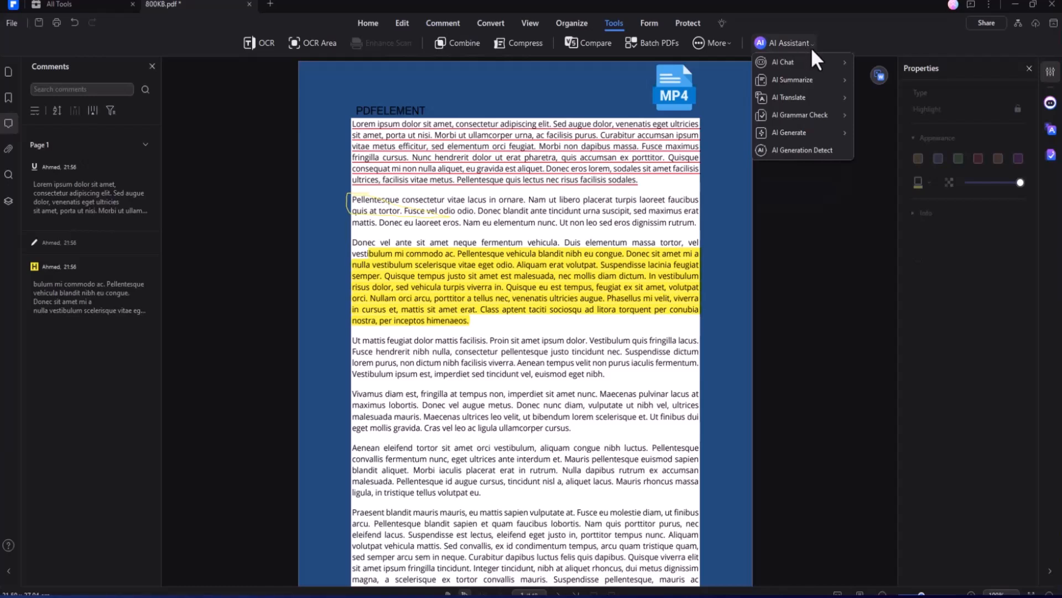
mouse_move(791, 80)
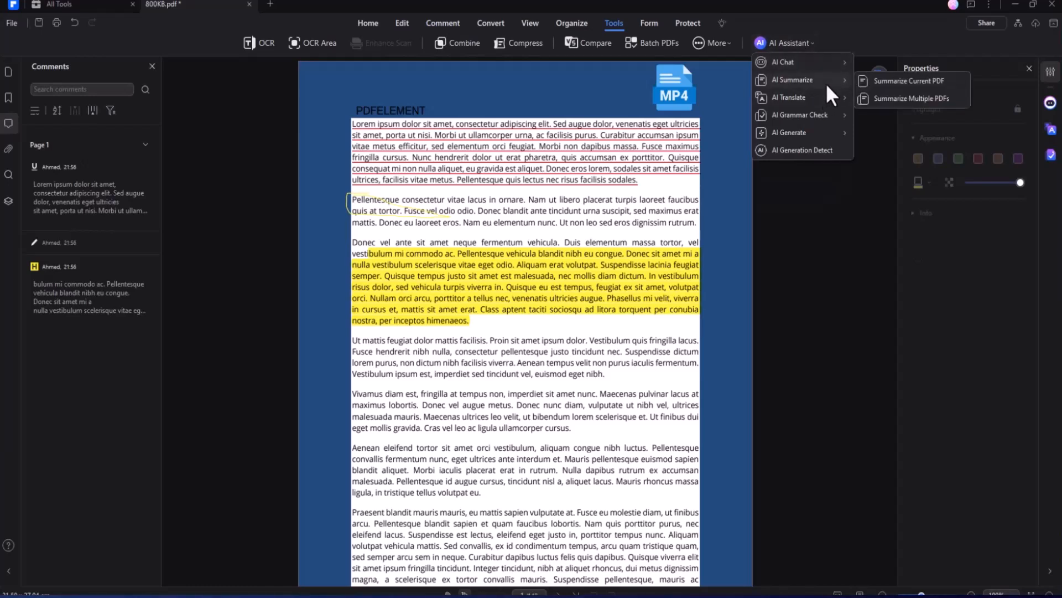
mouse_move(899, 89)
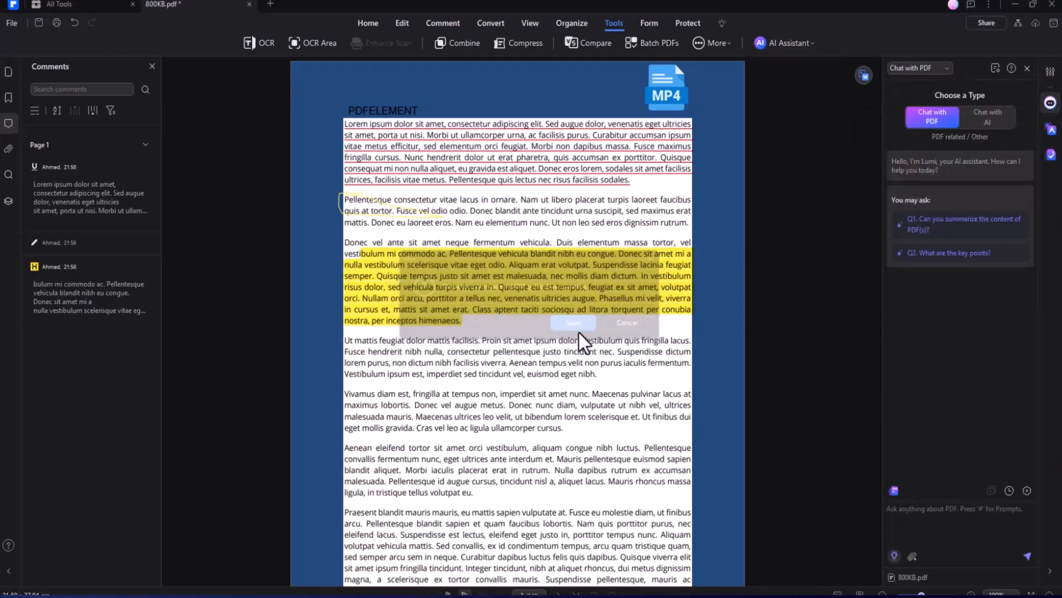
Close the chat panel and list the AI Assistant features from the Tools set
click(400, 22)
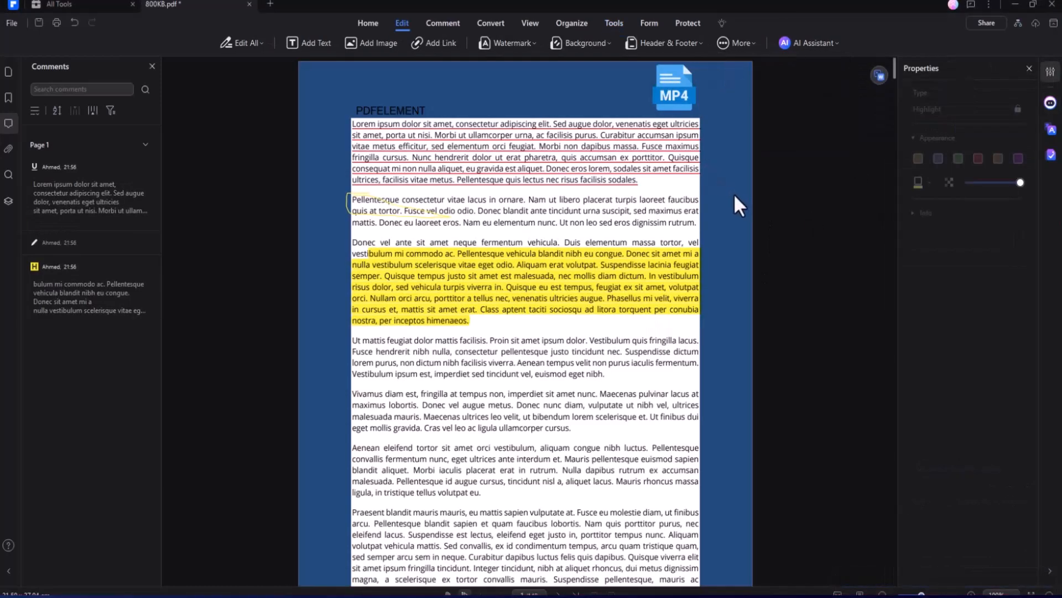
mouse_move(406, 74)
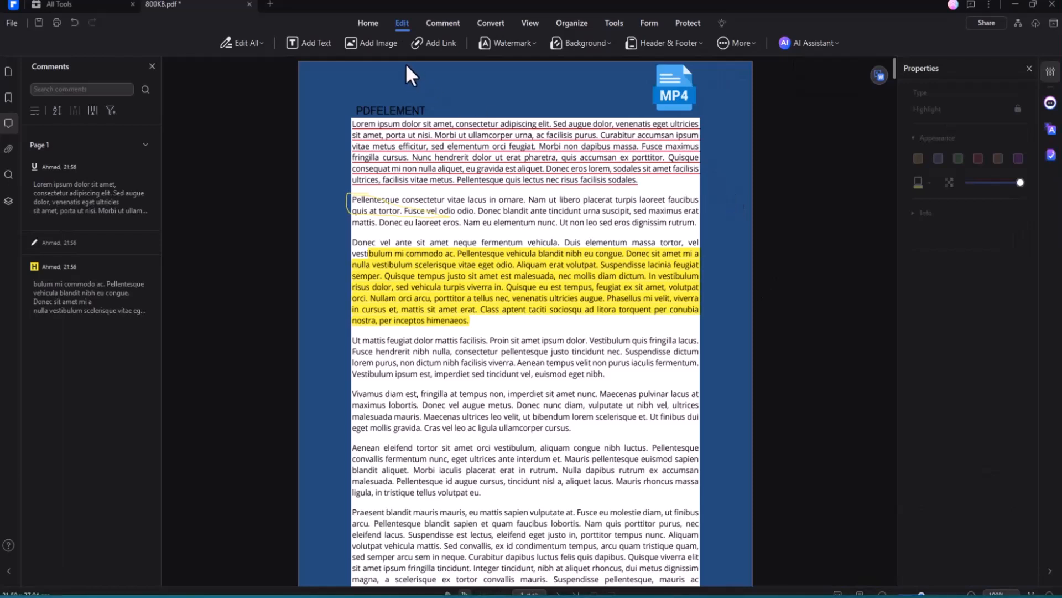
mouse_move(611, 61)
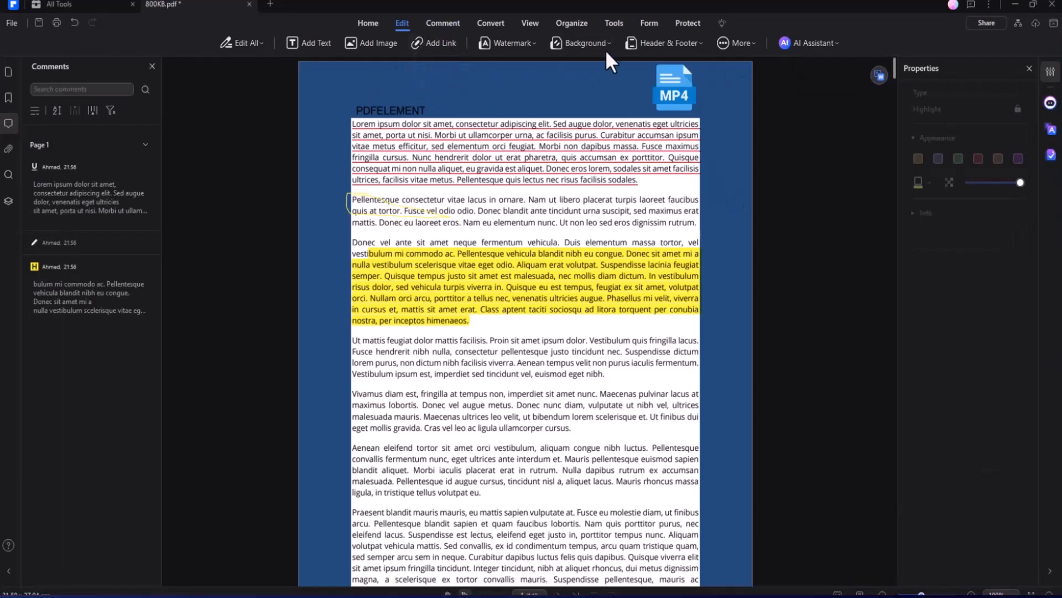
click(613, 23)
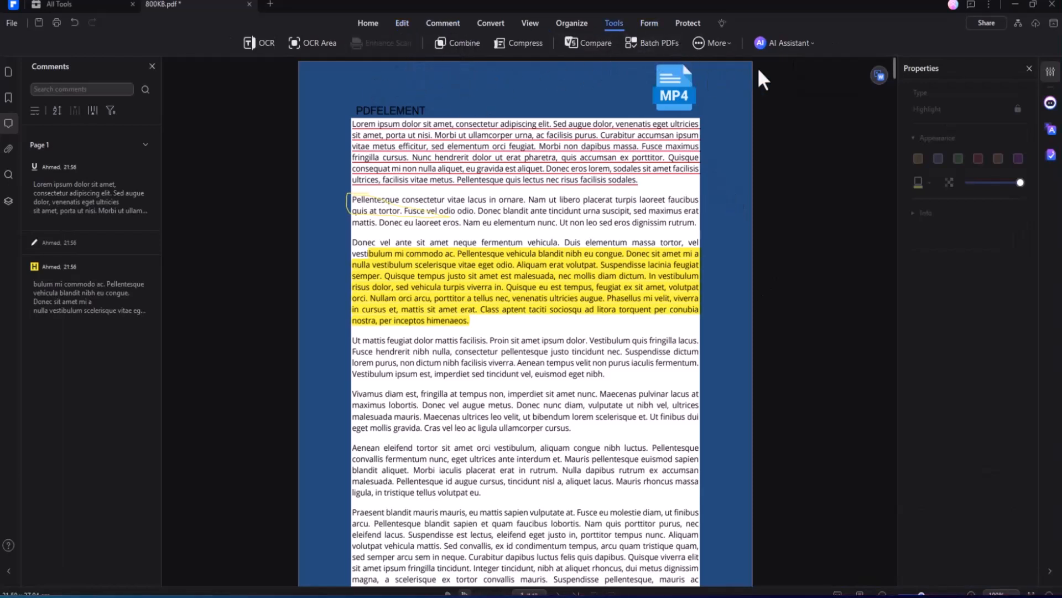
click(786, 43)
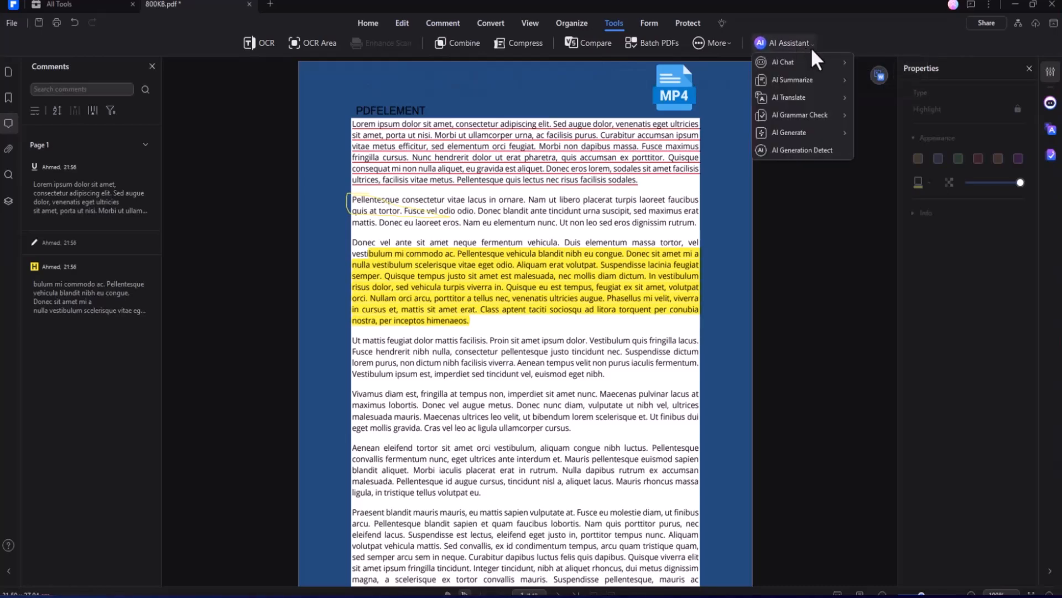
mouse_move(791, 80)
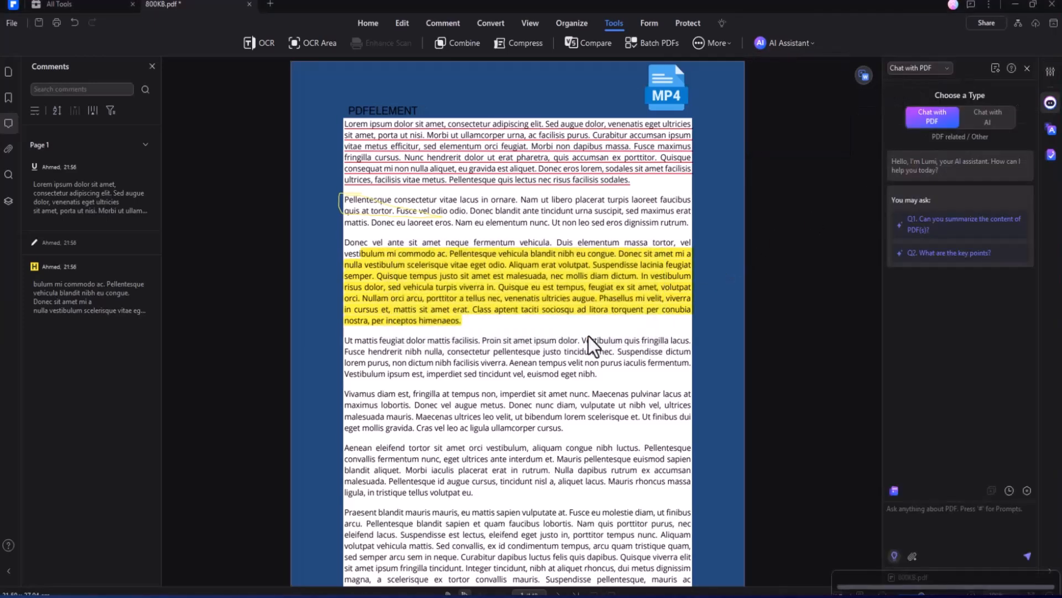
Have the AI Assistant summarize the current PDF into an overview
click(994, 134)
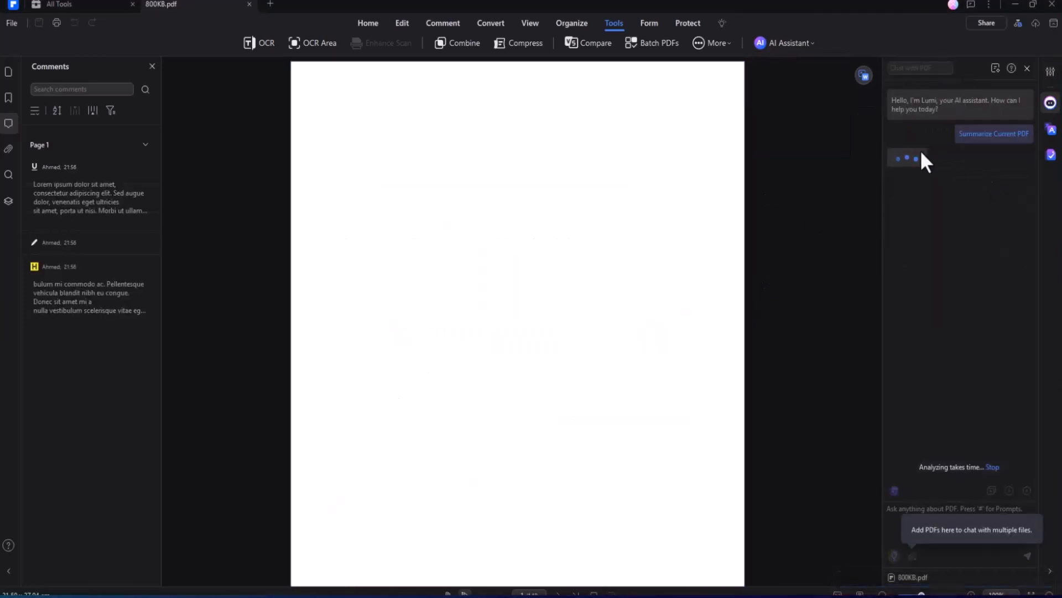
click(783, 43)
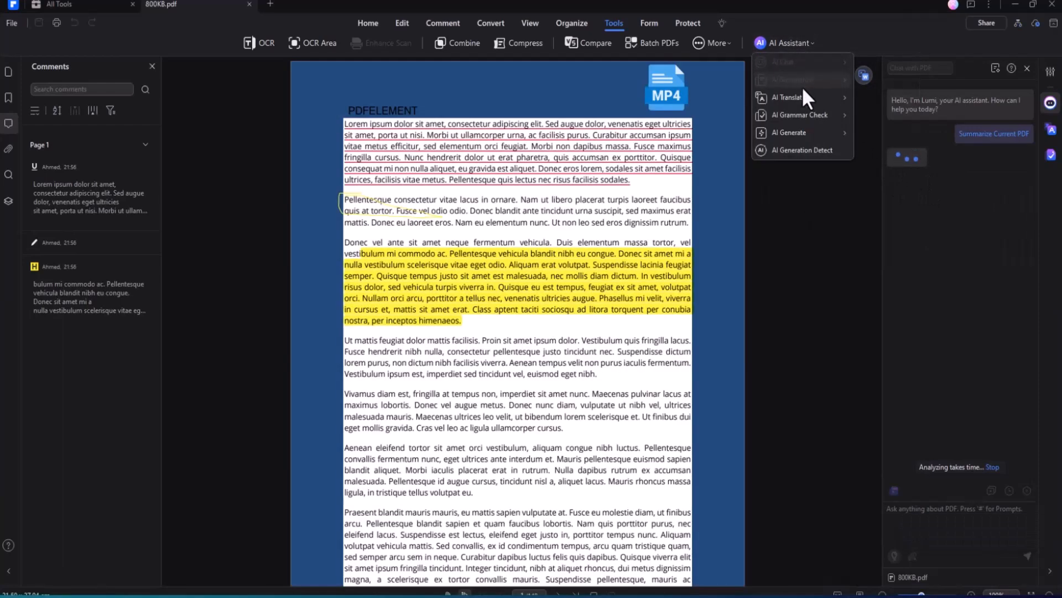
mouse_move(799, 114)
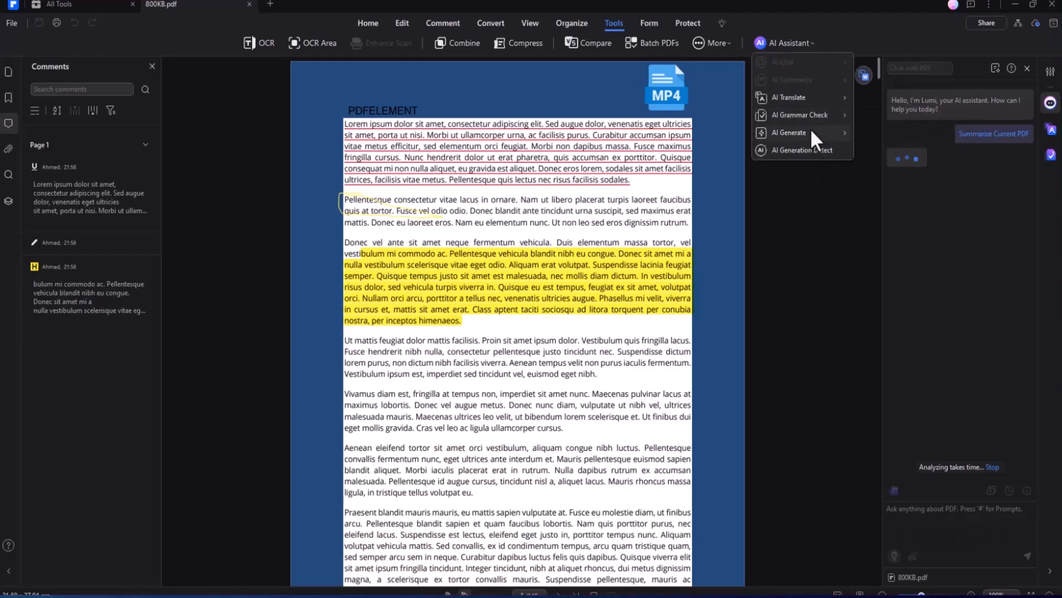
mouse_move(788, 97)
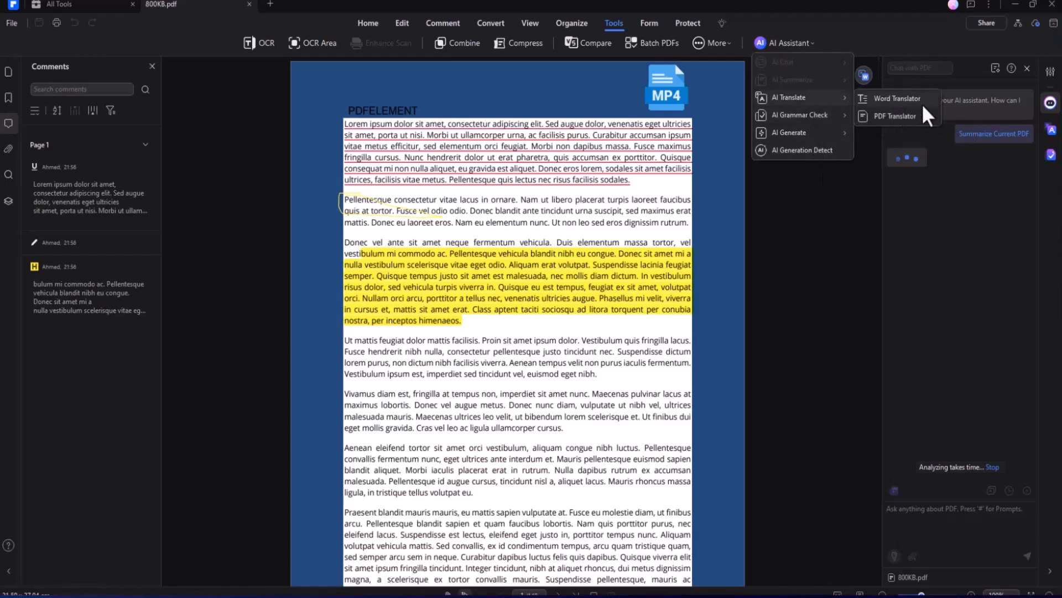
mouse_move(798, 114)
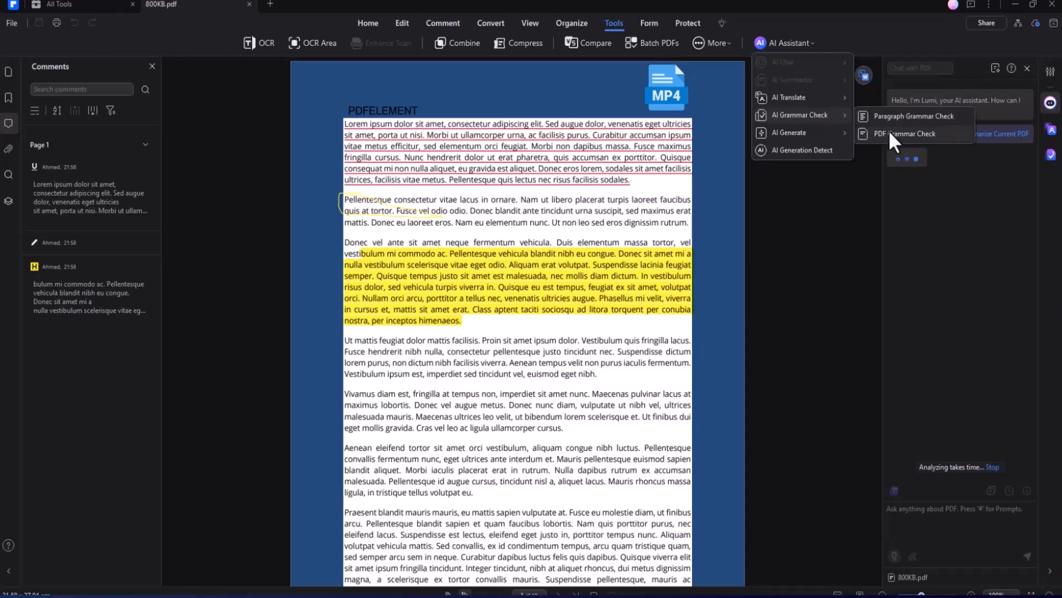
click(914, 117)
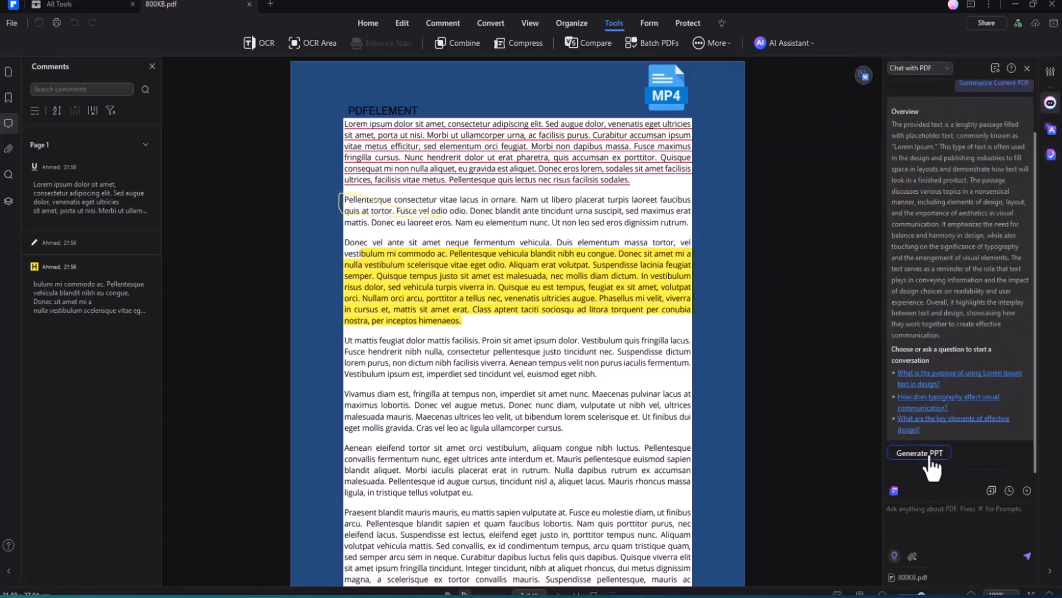
Turn the PDF summary into a Presentory presentation with the default-light theme
click(920, 452)
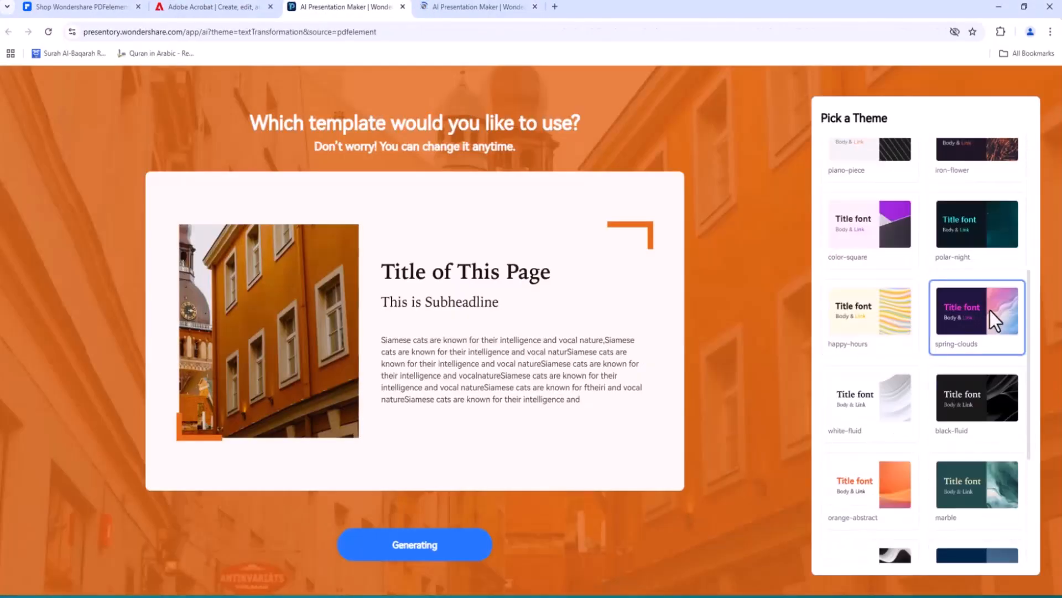
click(869, 316)
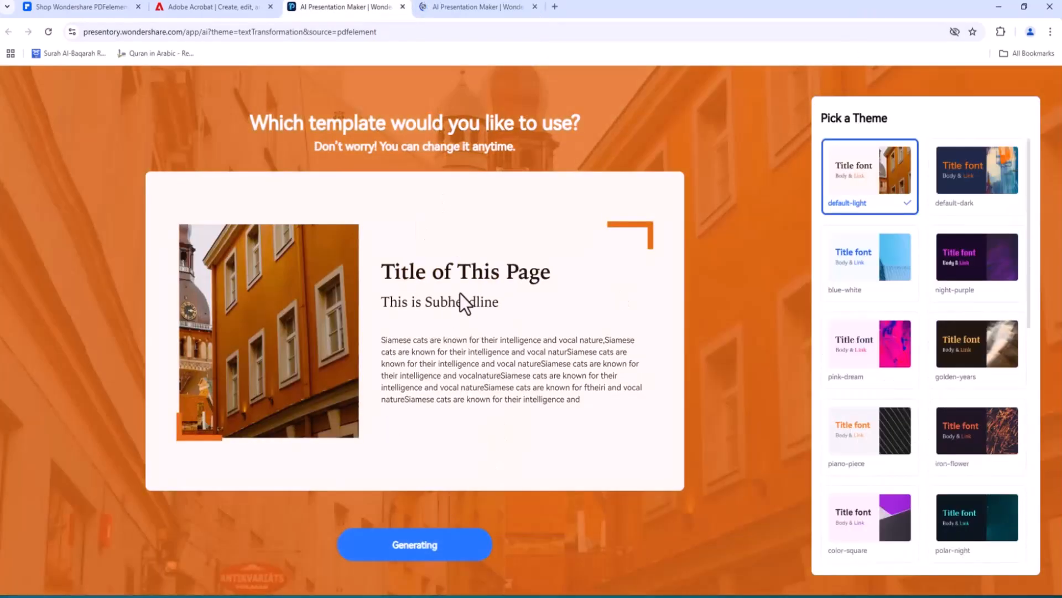
scroll(down, 3)
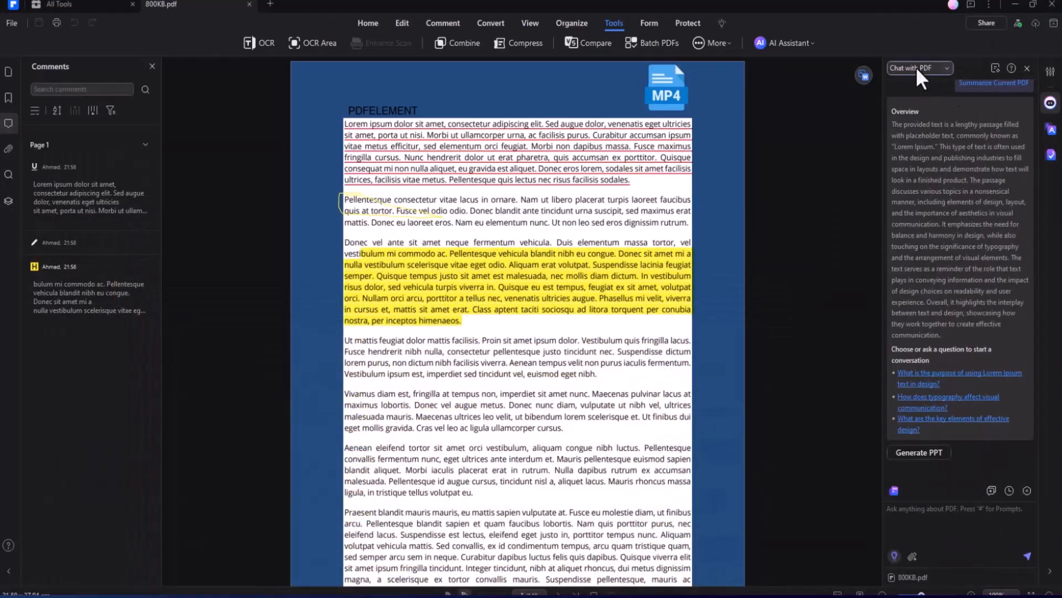
click(996, 68)
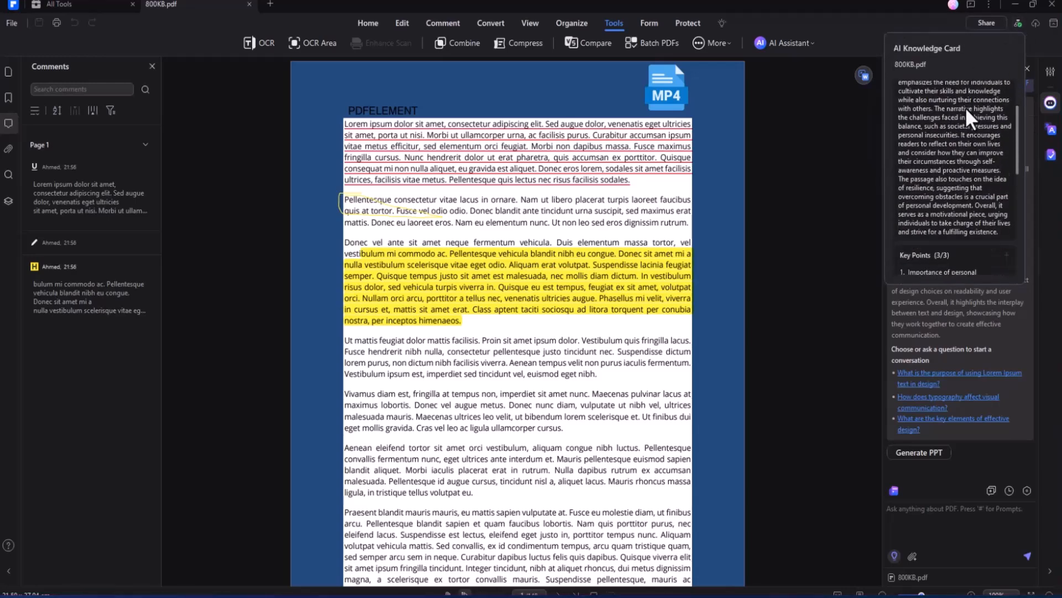
scroll(down, 3)
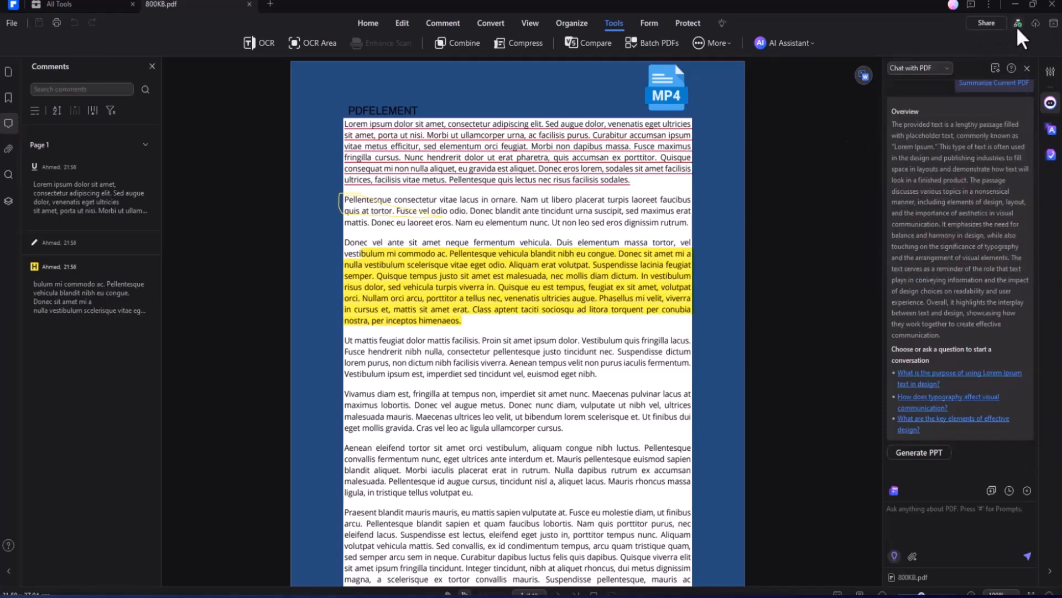
click(994, 83)
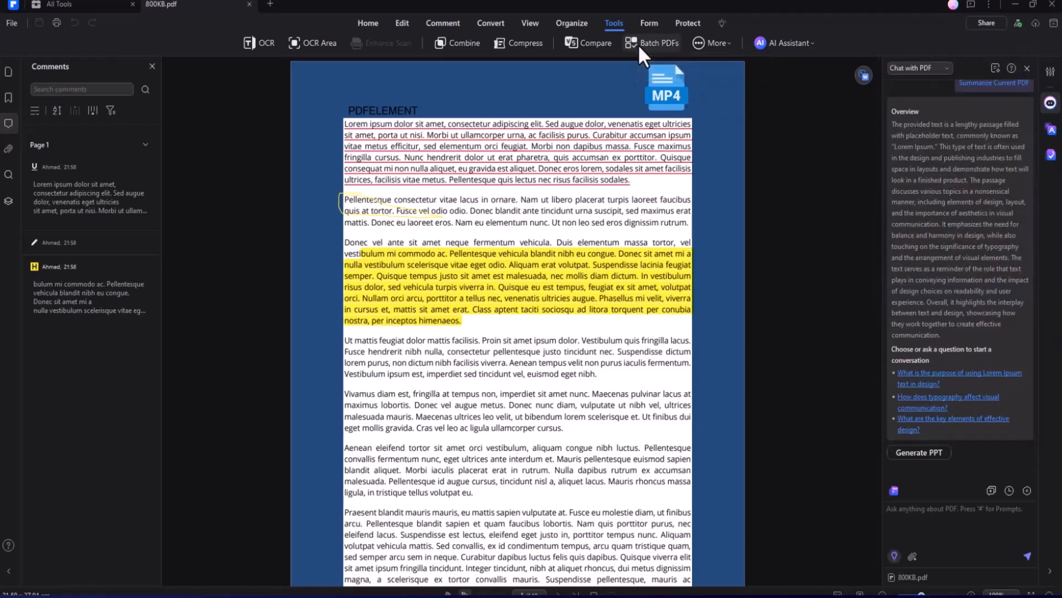
Show the Batch PDFs window with its twelve batch tools
click(651, 44)
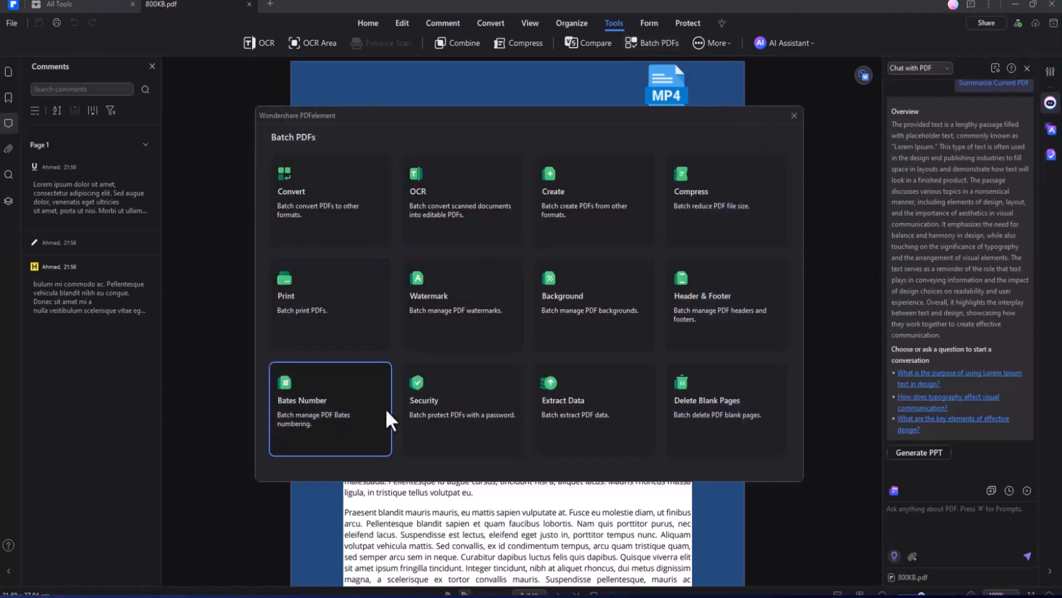
mouse_move(745, 306)
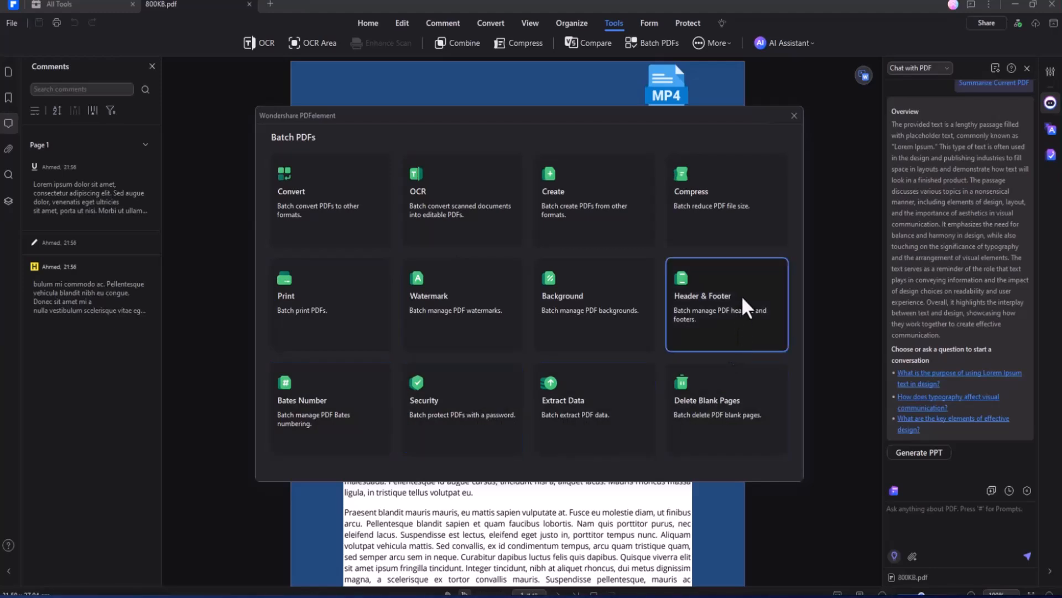
mouse_move(316, 230)
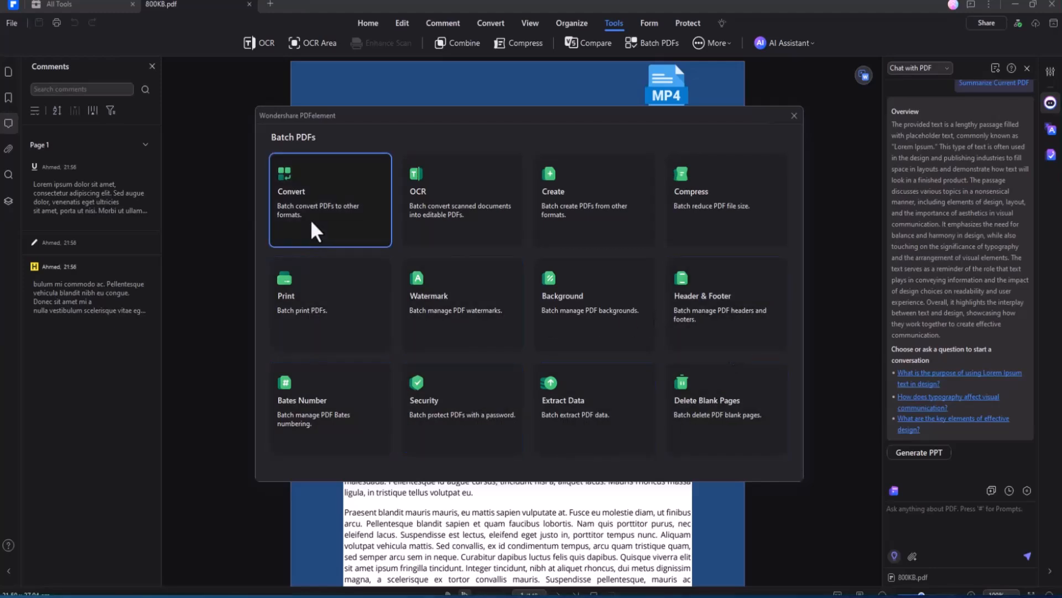
mouse_move(593, 406)
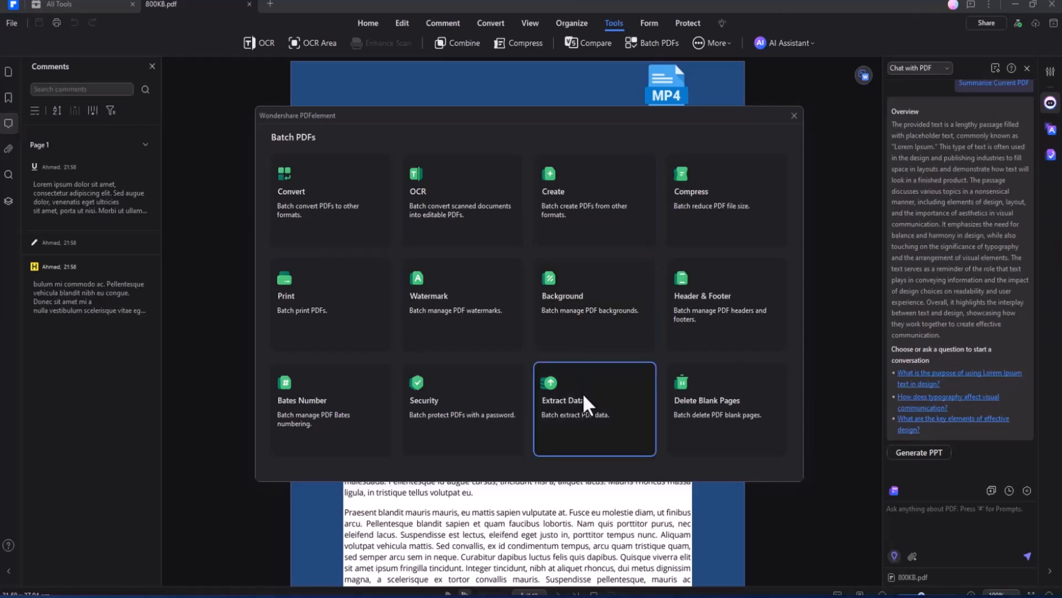
mouse_move(602, 438)
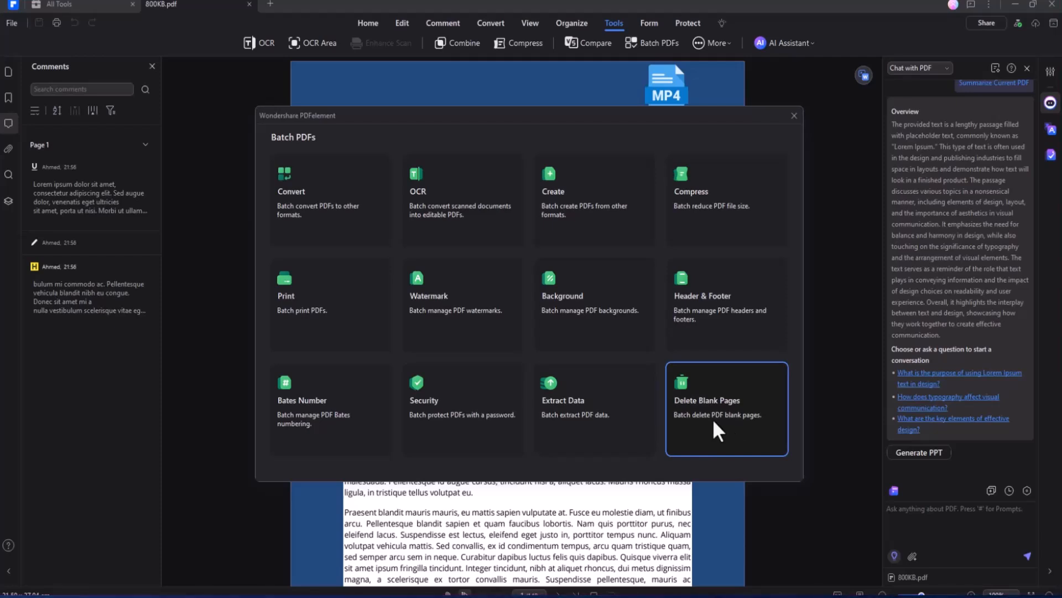
mouse_move(330, 319)
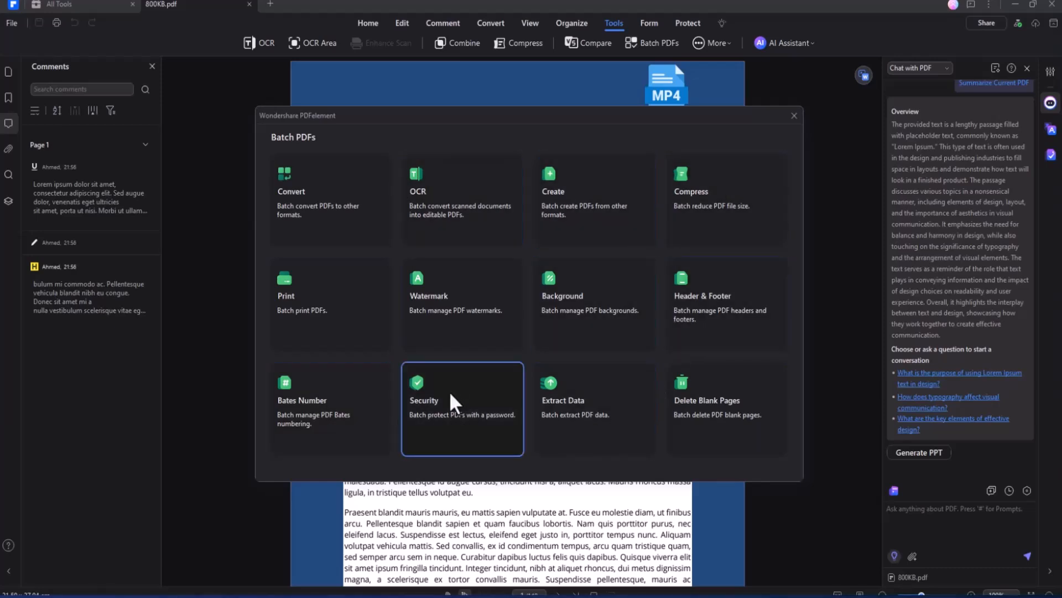
mouse_move(585, 322)
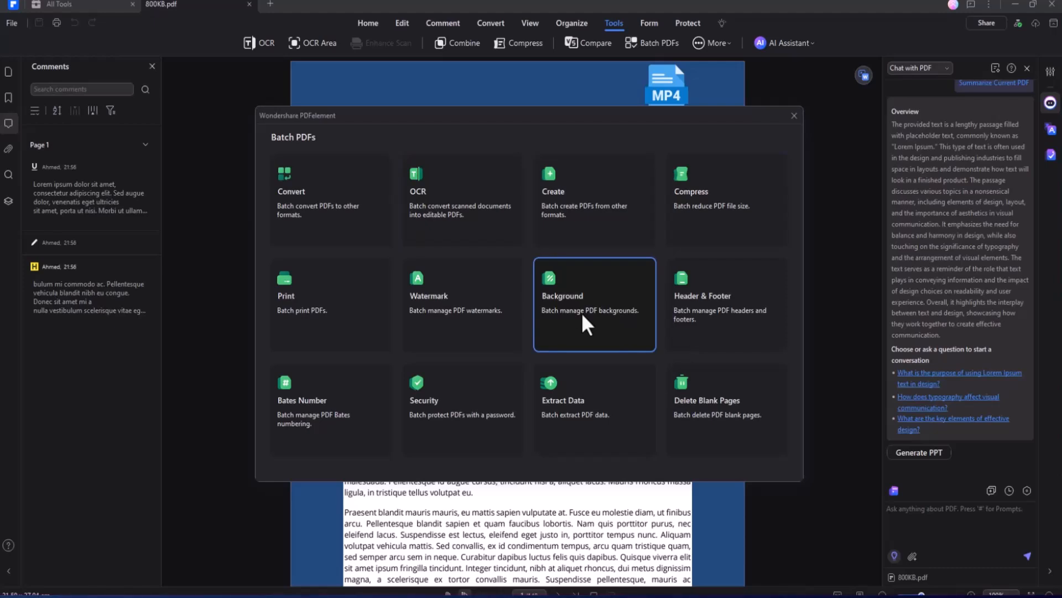
mouse_move(705, 413)
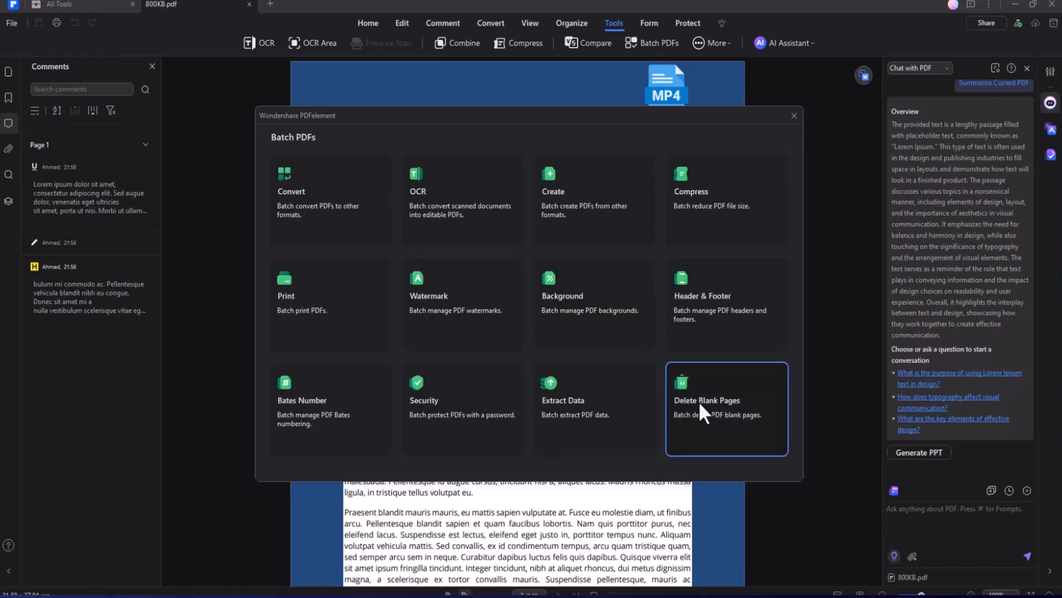
mouse_move(366, 324)
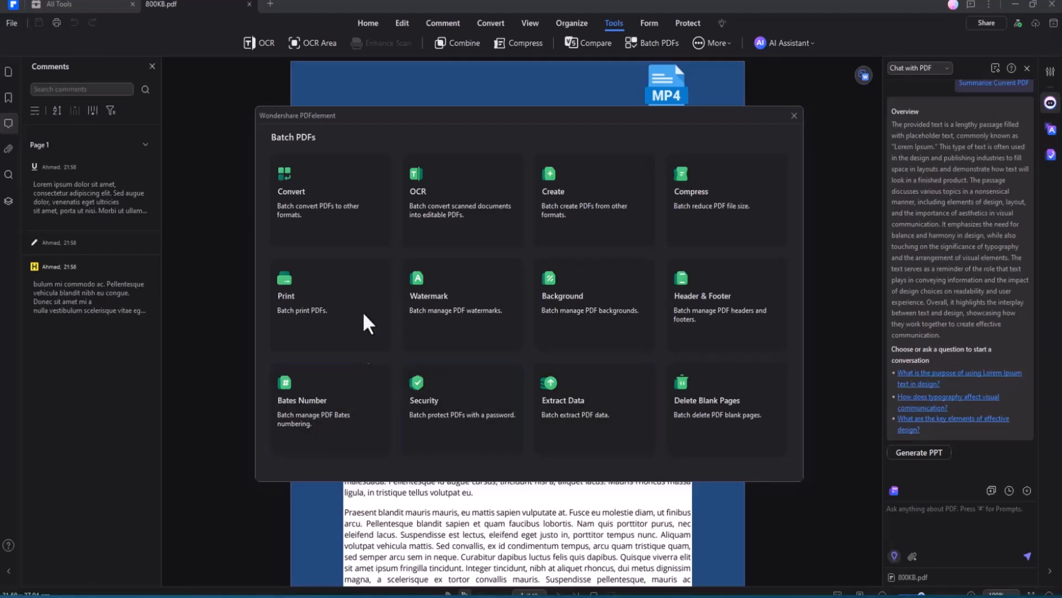
mouse_move(722, 207)
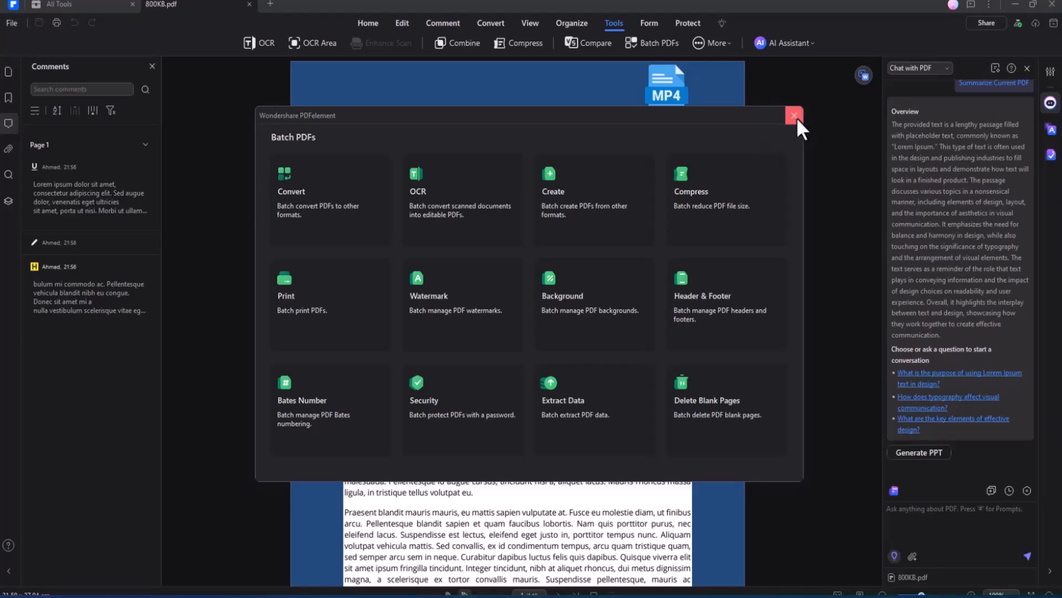
Close Batch PDFs and browse the Form, Protect and View tool sets
click(795, 114)
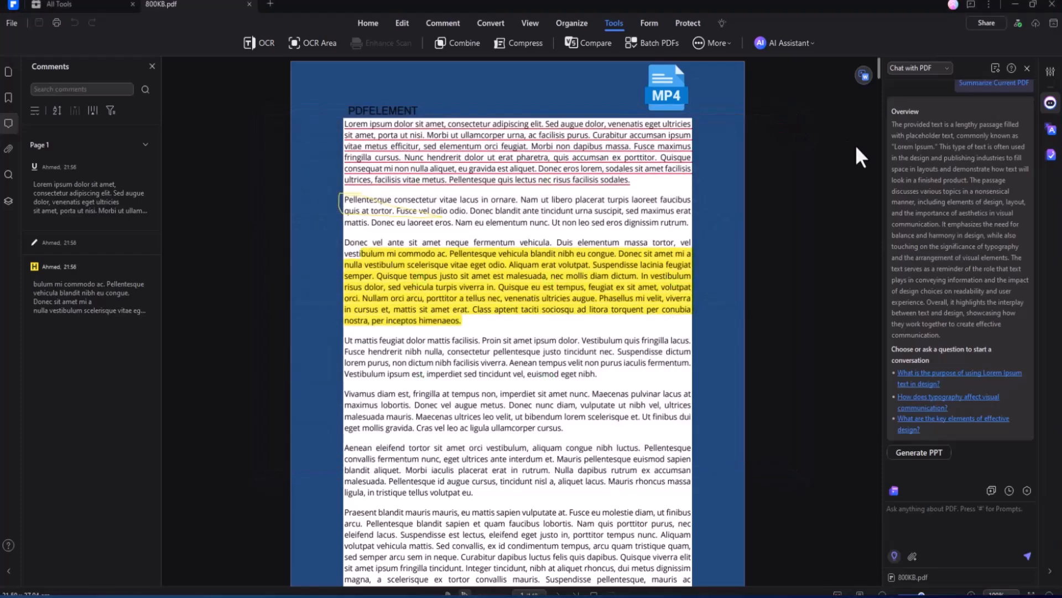
mouse_move(818, 89)
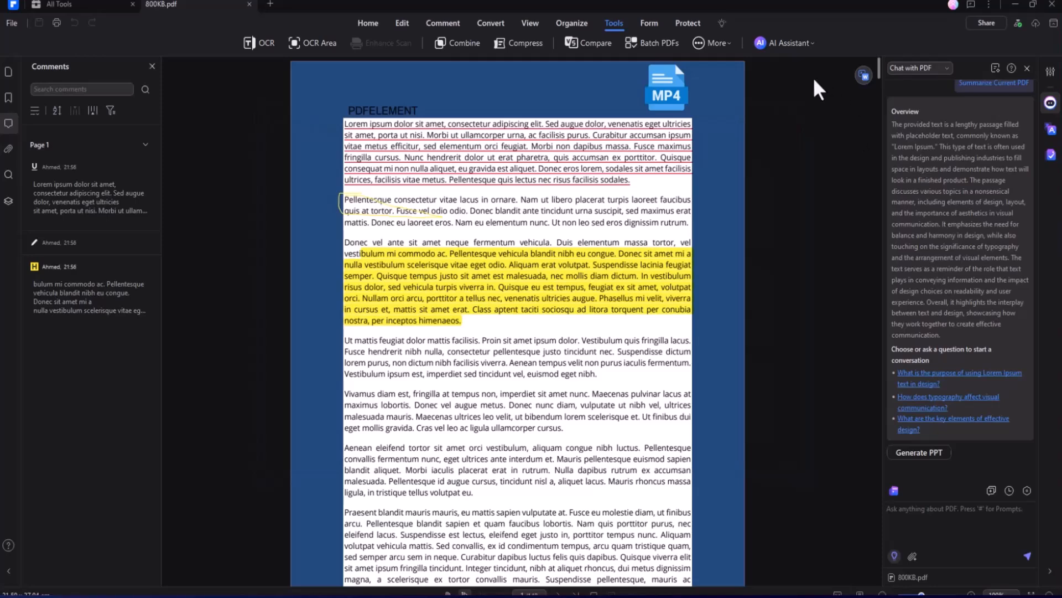
click(649, 23)
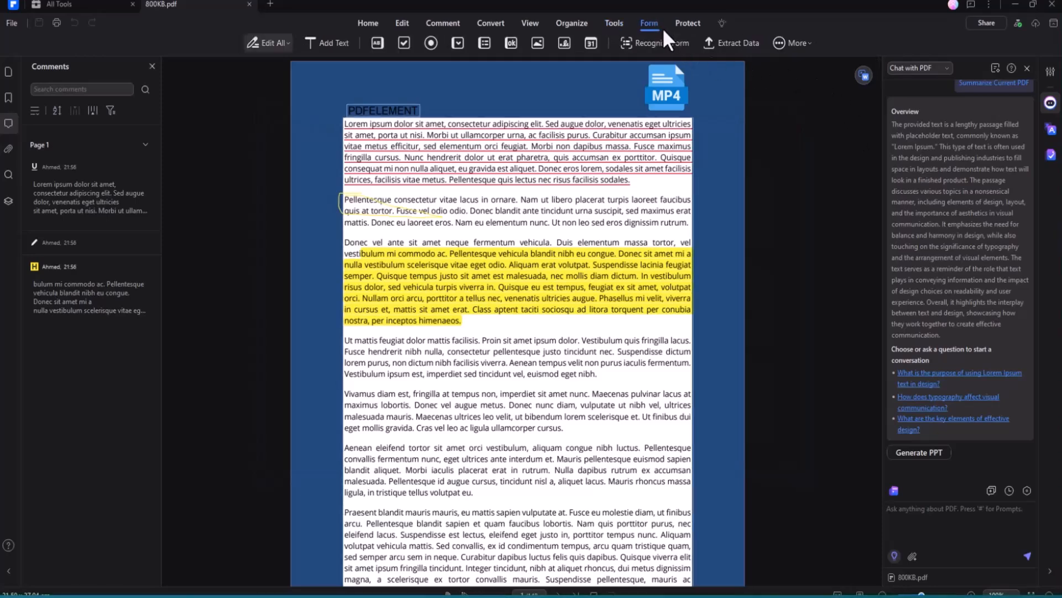
mouse_move(651, 109)
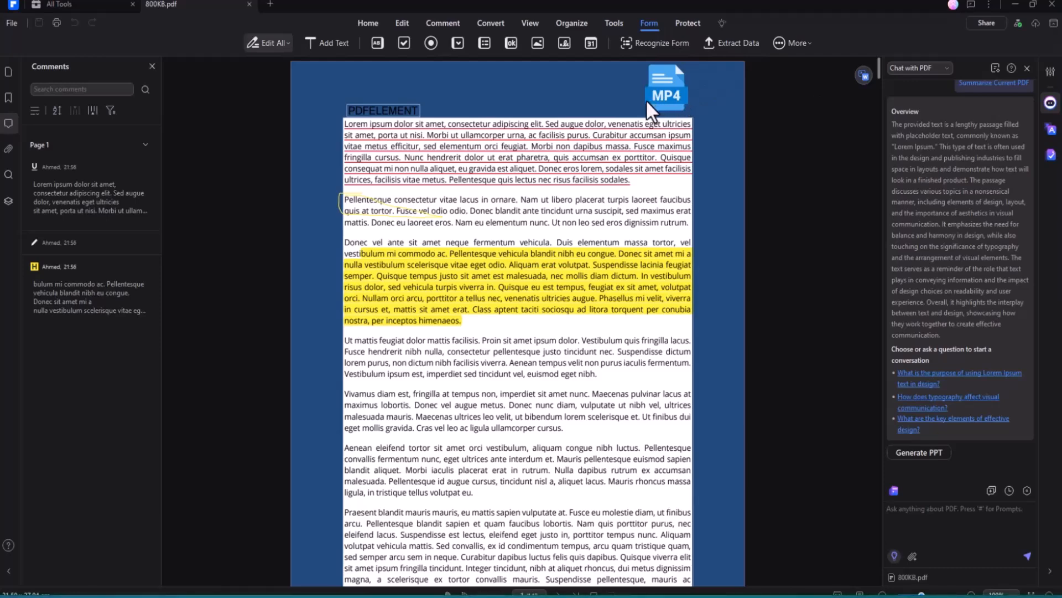
click(793, 43)
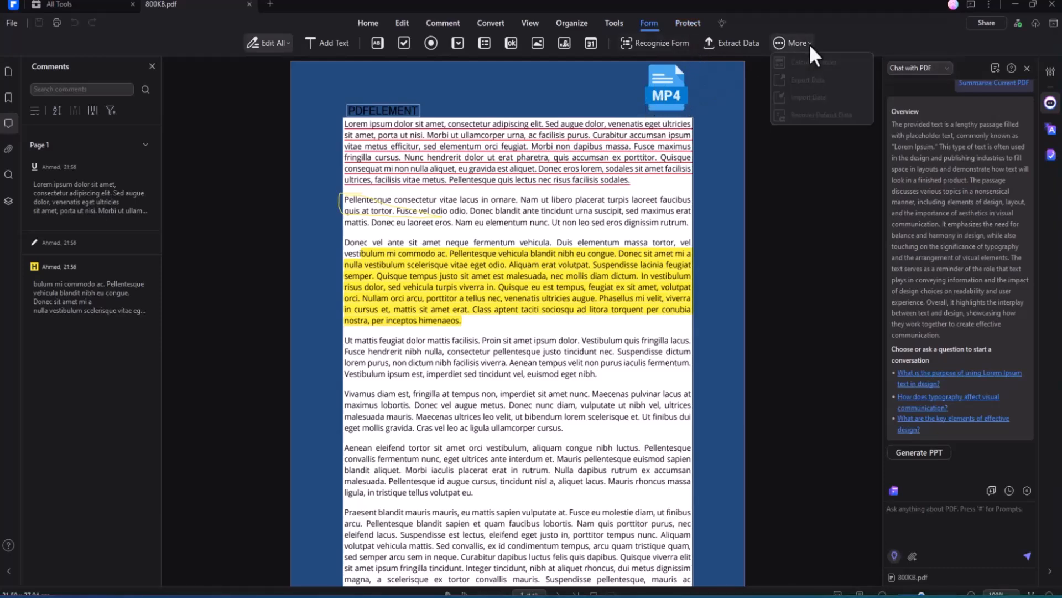
click(688, 22)
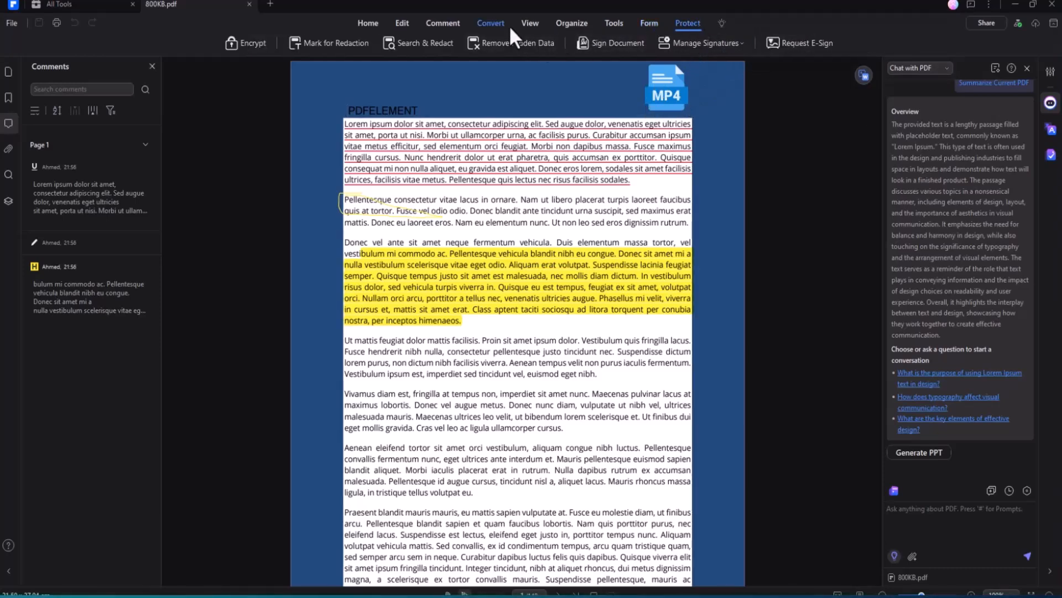
click(490, 22)
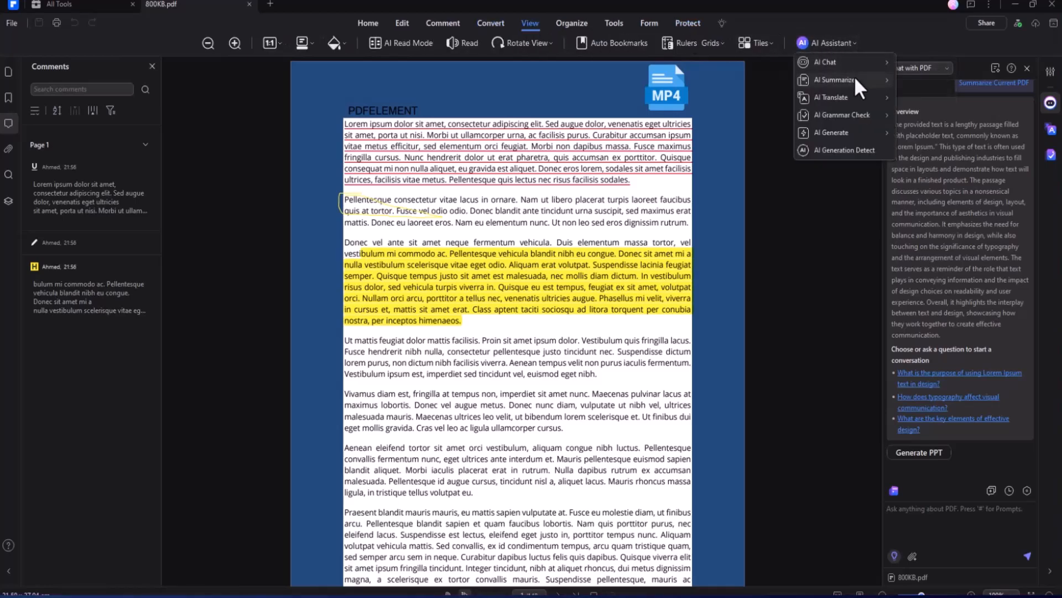
mouse_move(834, 80)
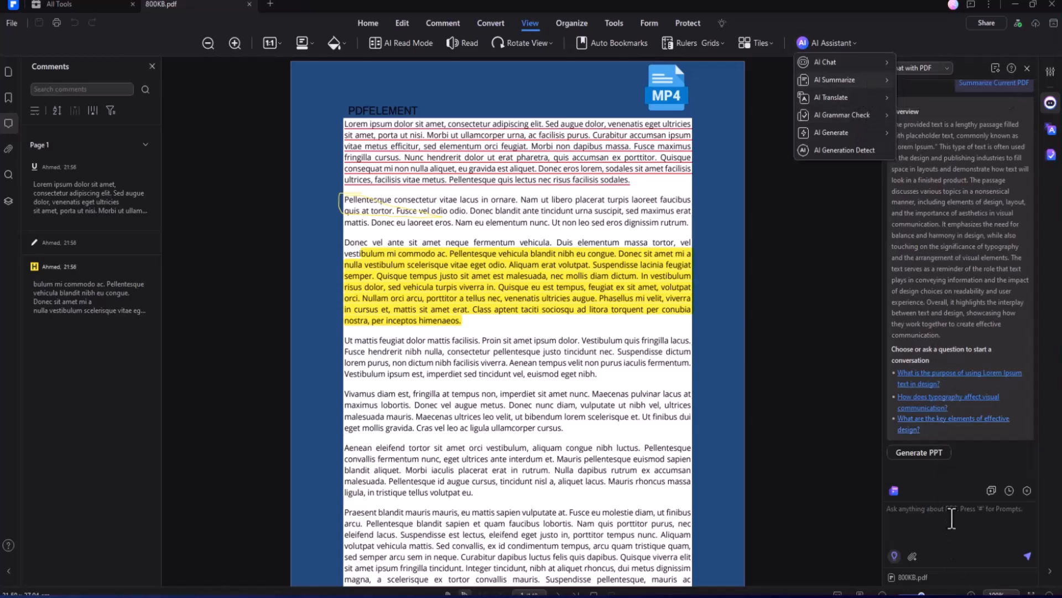
click(826, 44)
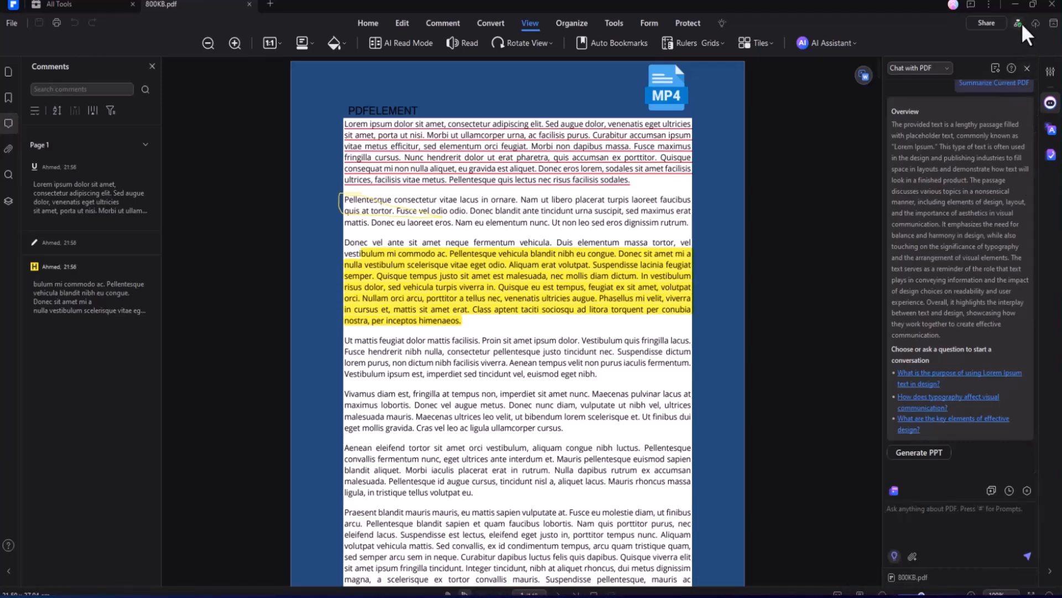
click(1017, 23)
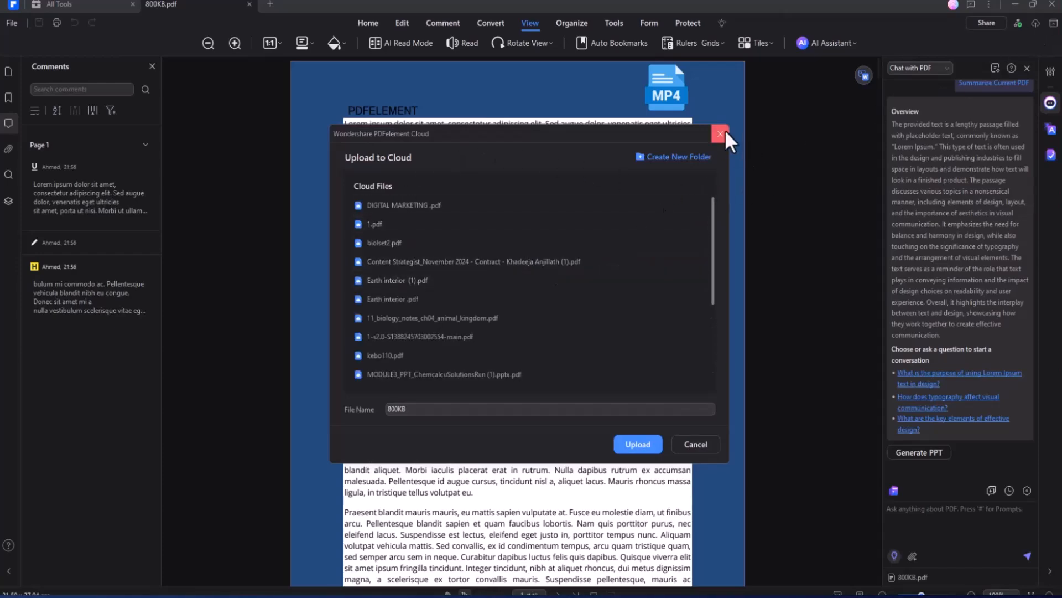
click(719, 134)
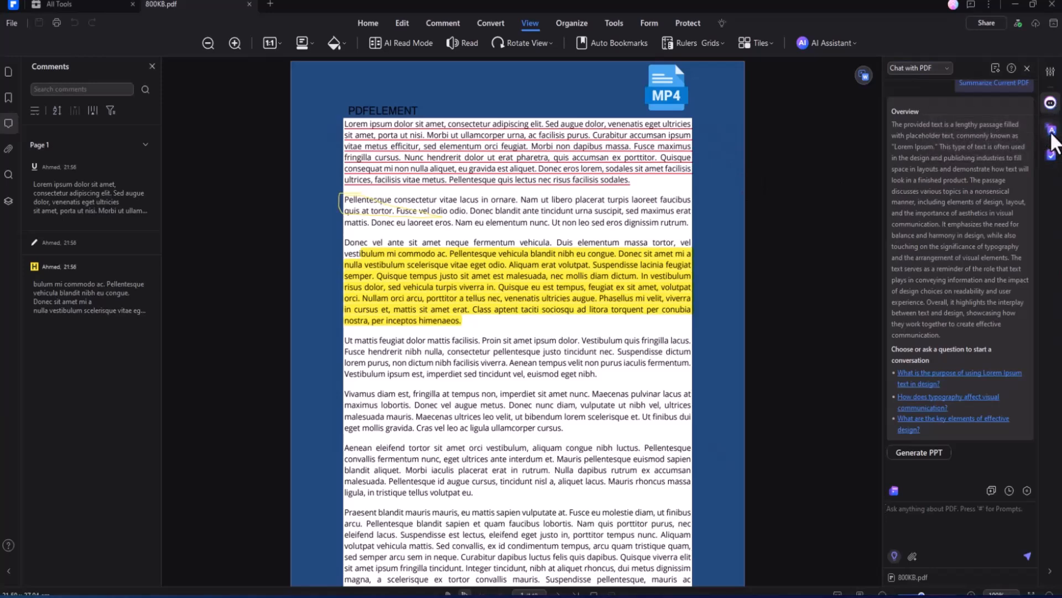
mouse_move(1052, 154)
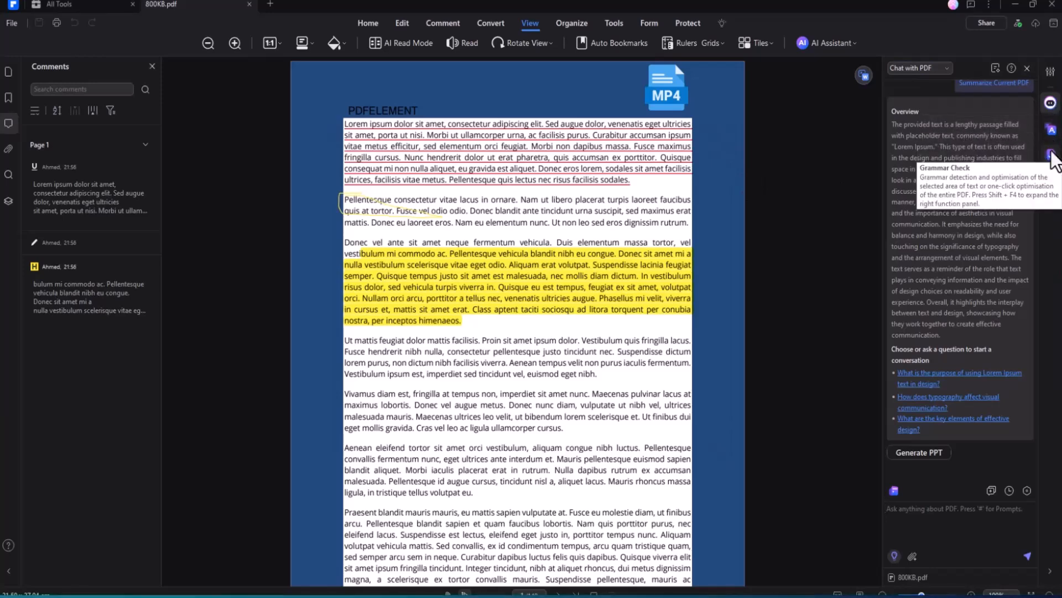
click(1050, 154)
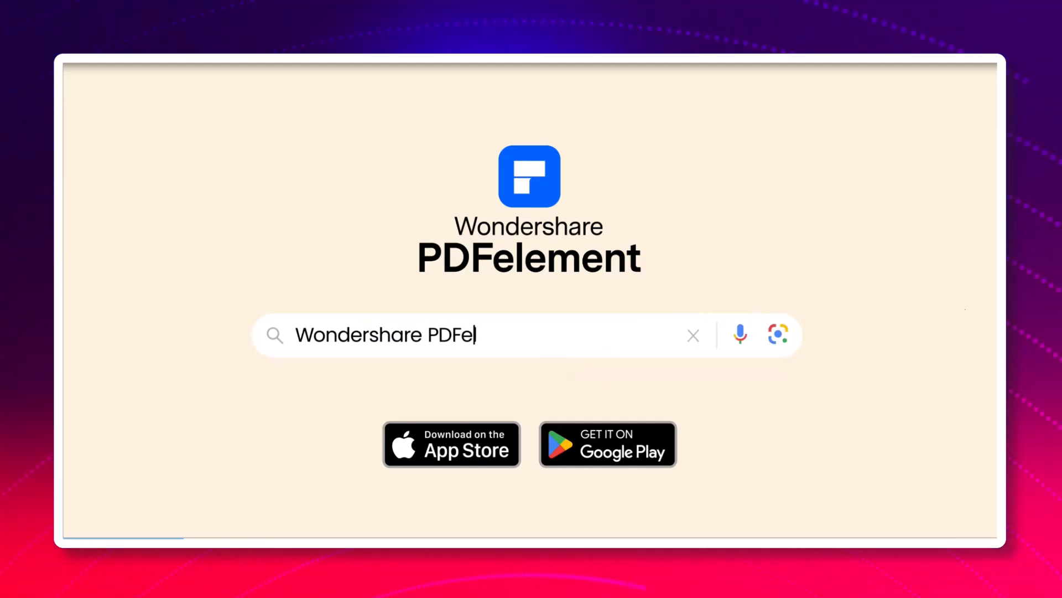
text(lement)
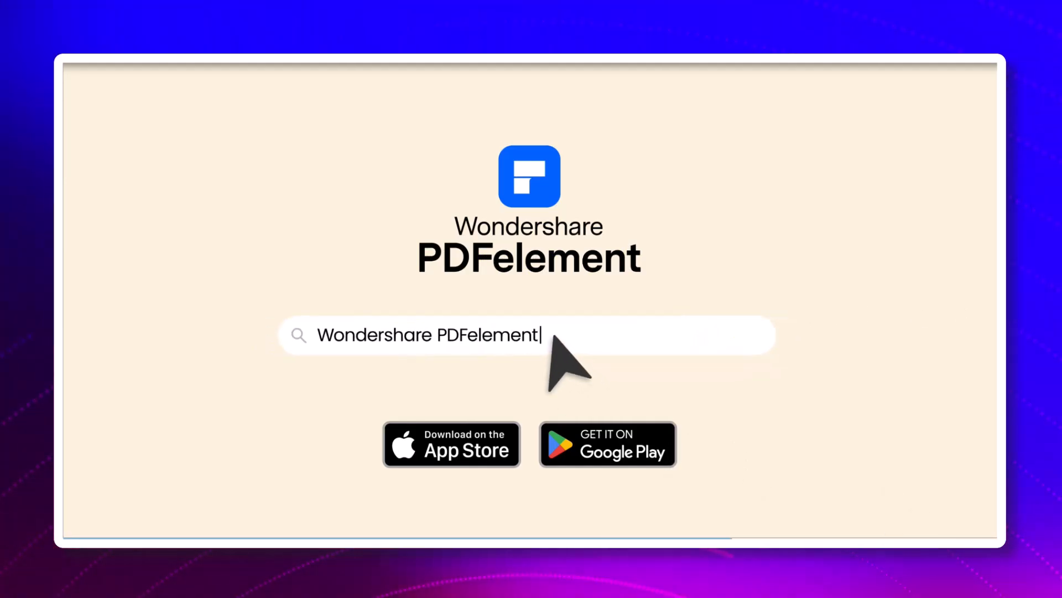